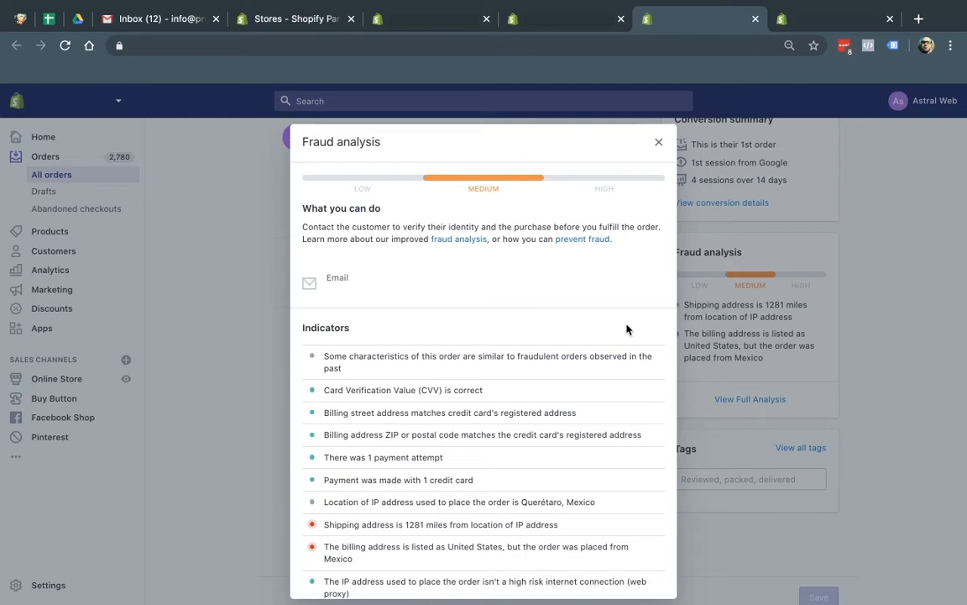
mouse_move(304, 421)
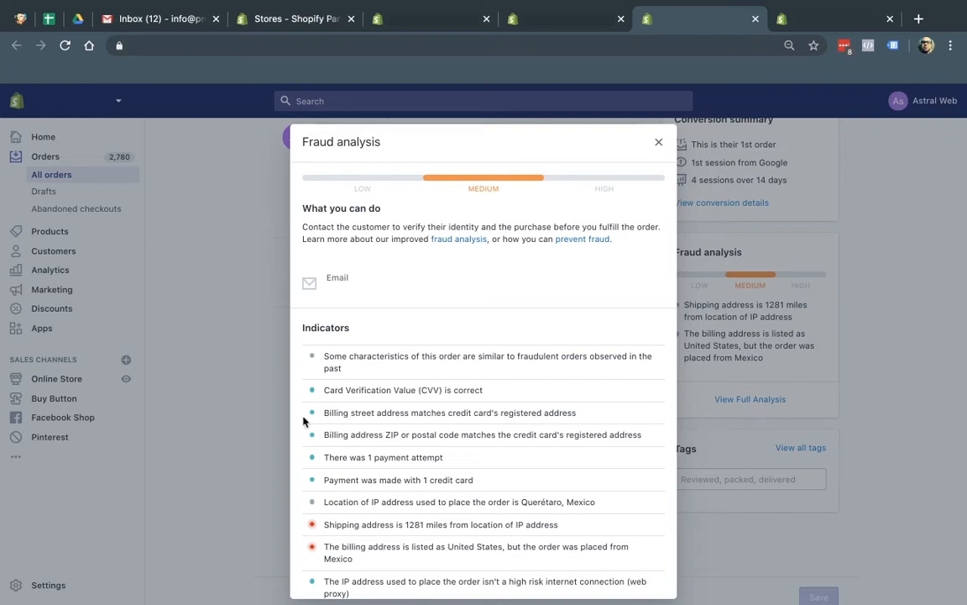
mouse_move(581, 342)
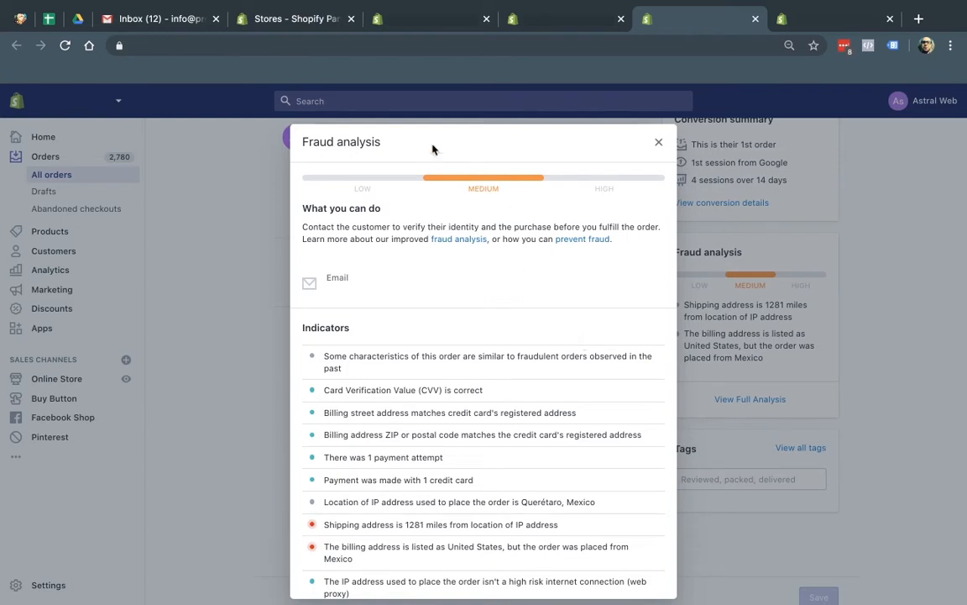
mouse_move(502, 188)
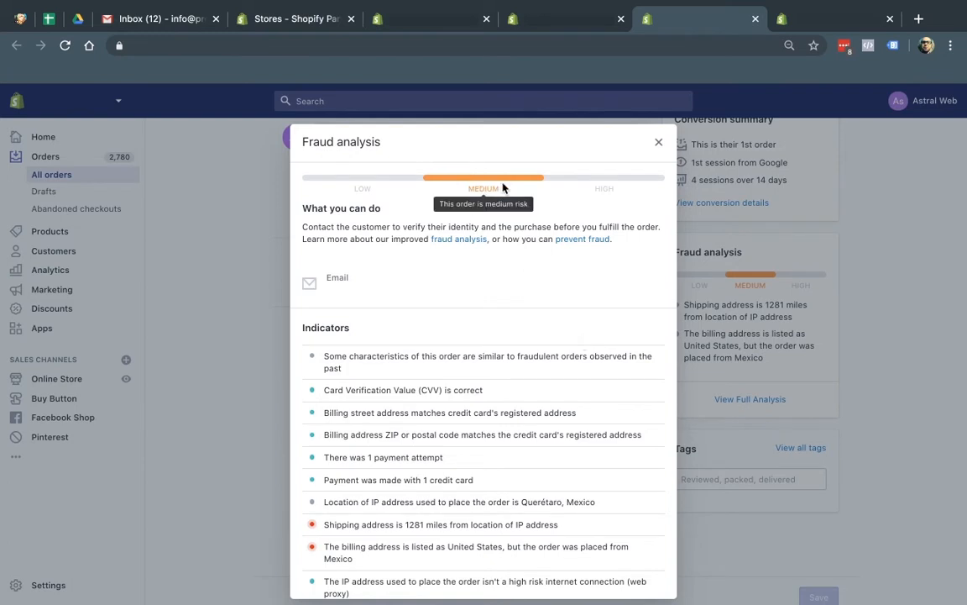
- Scroll through the order details, then return to the orders list filtered to high- and medium-risk
scroll("down", 3)
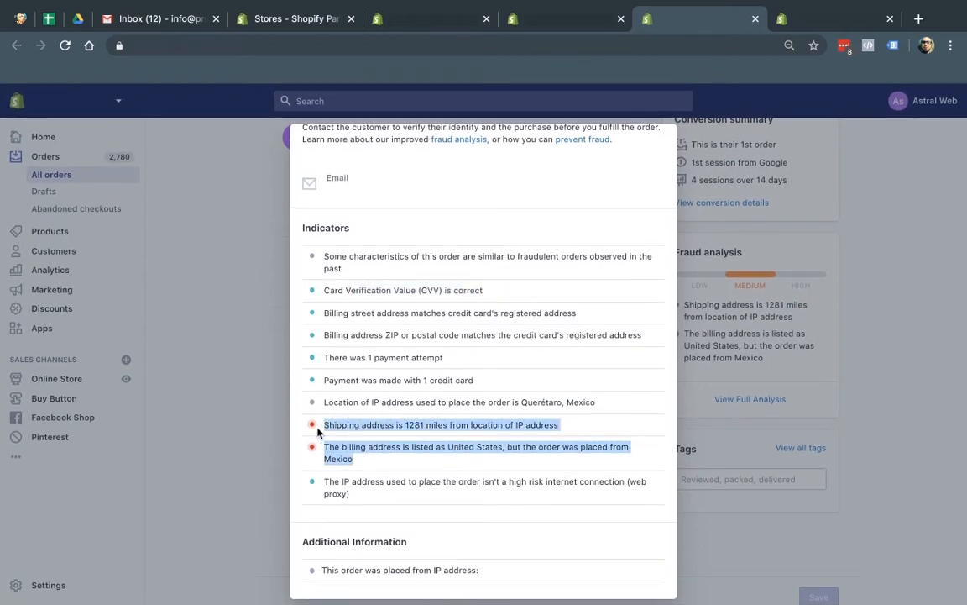
mouse_move(406, 464)
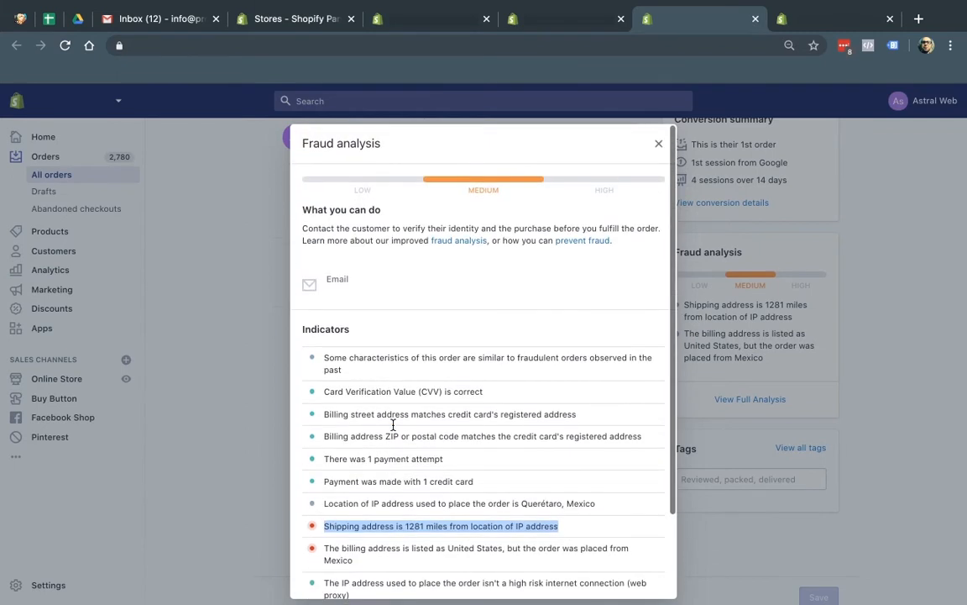
mouse_move(494, 186)
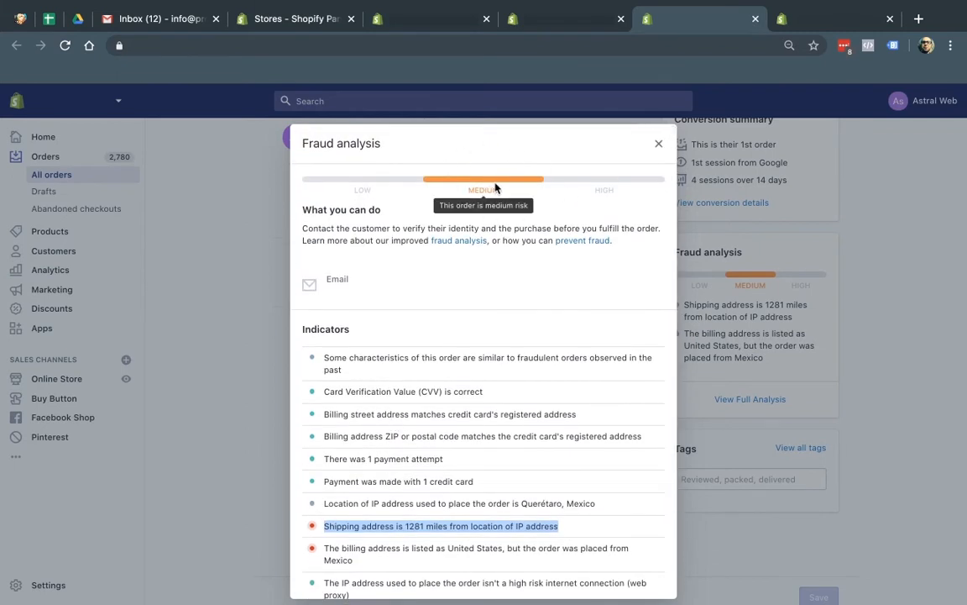
mouse_move(531, 373)
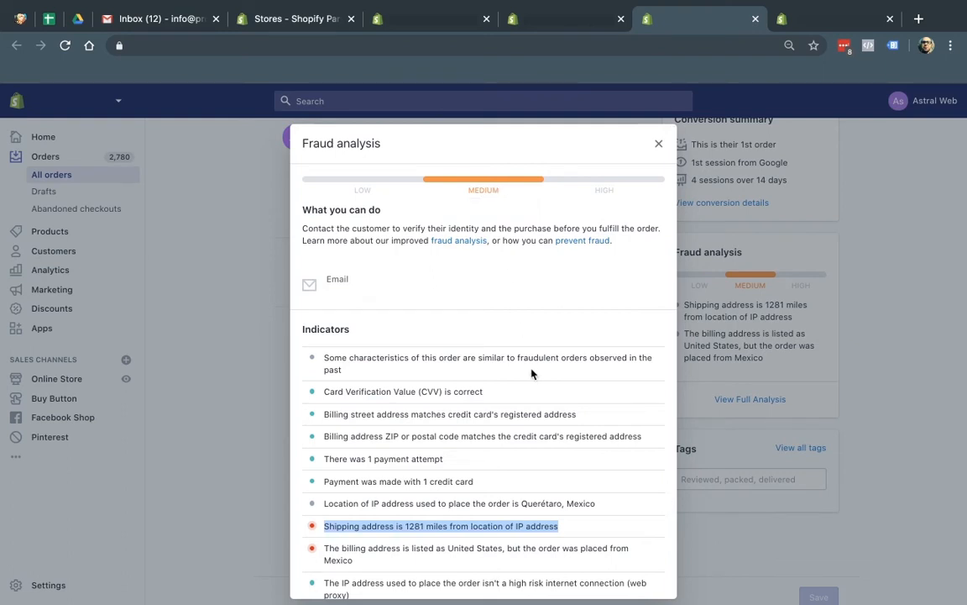
scroll("down", 3)
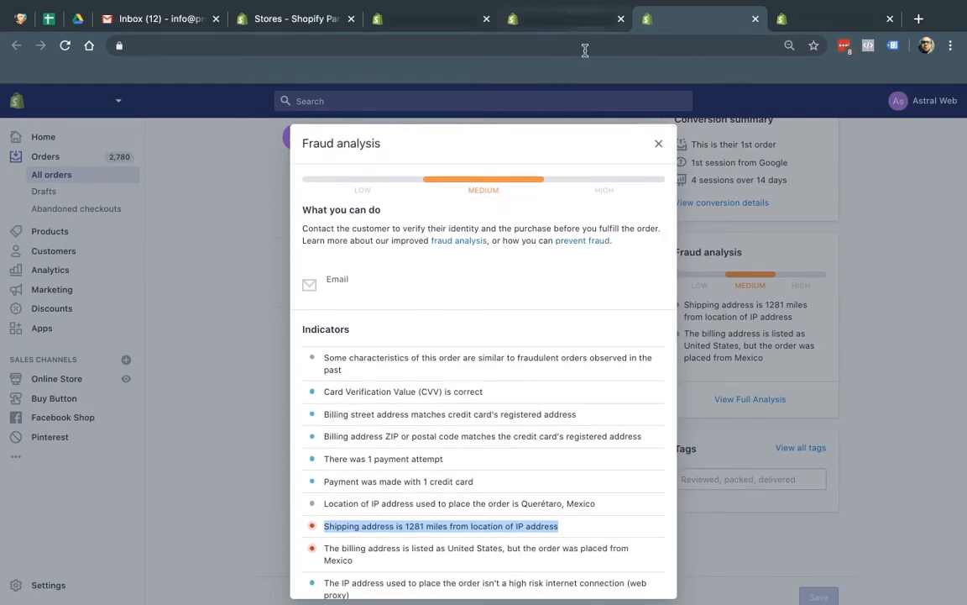
left_click(658, 143)
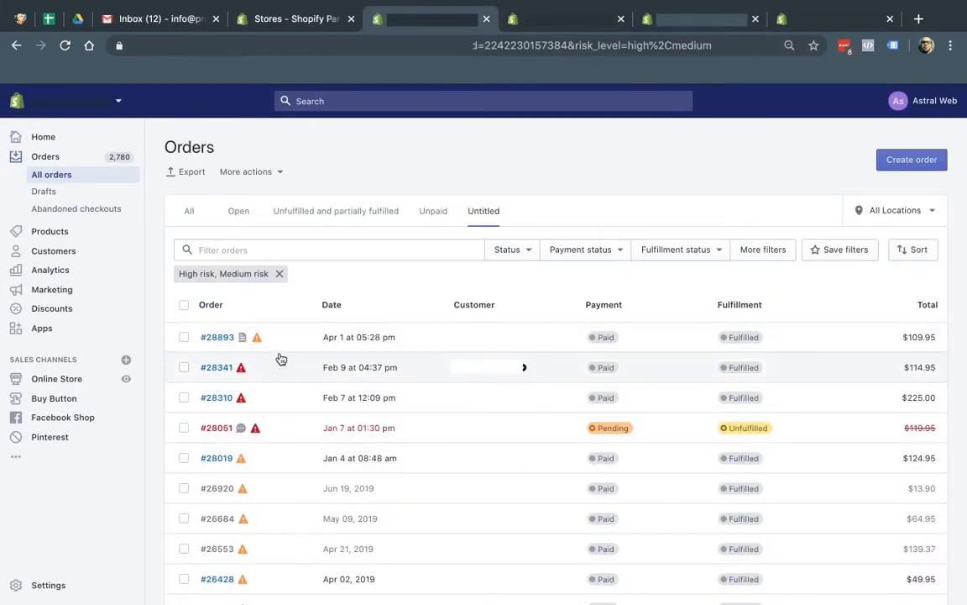
mouse_move(269, 353)
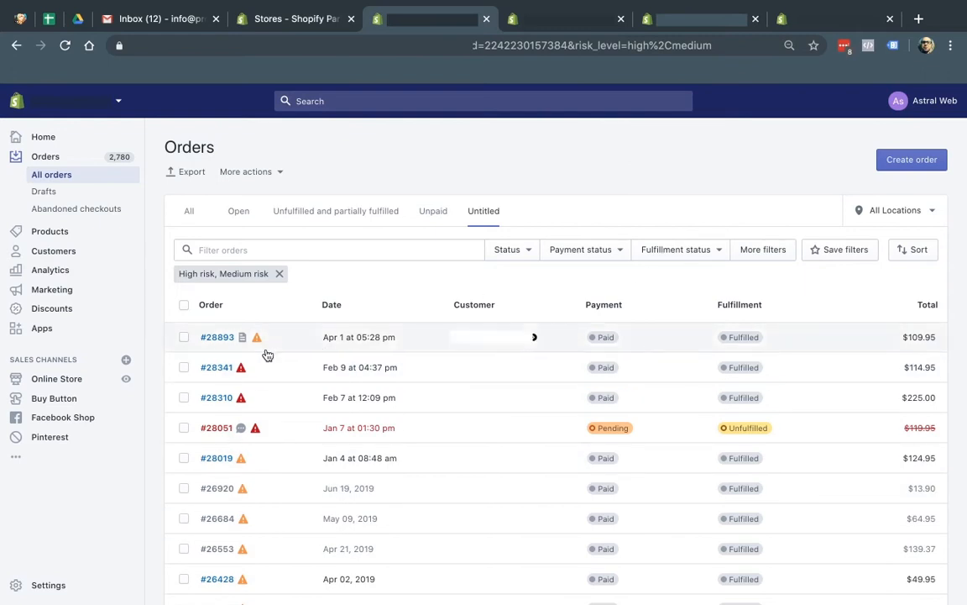
mouse_move(257, 336)
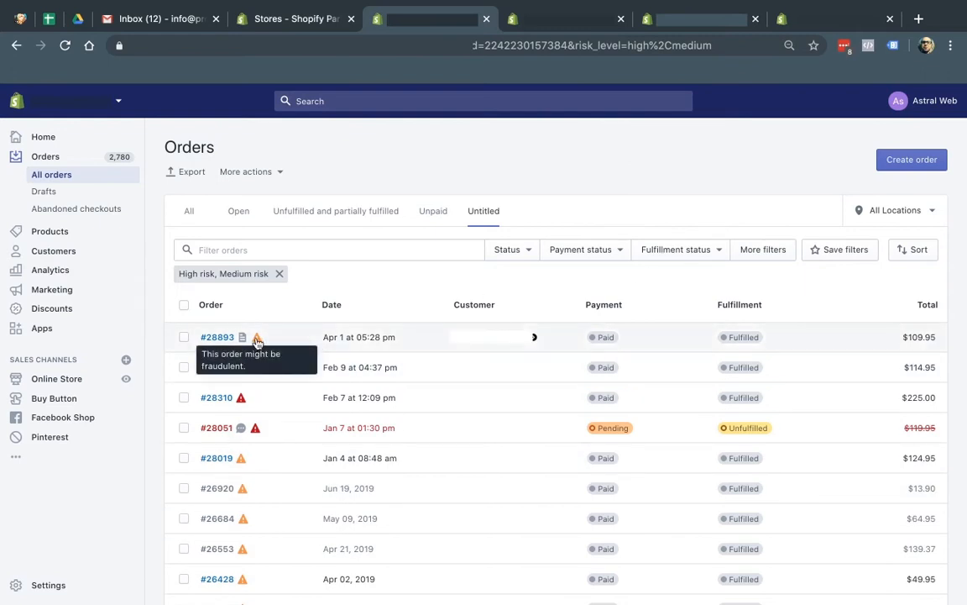
mouse_move(242, 366)
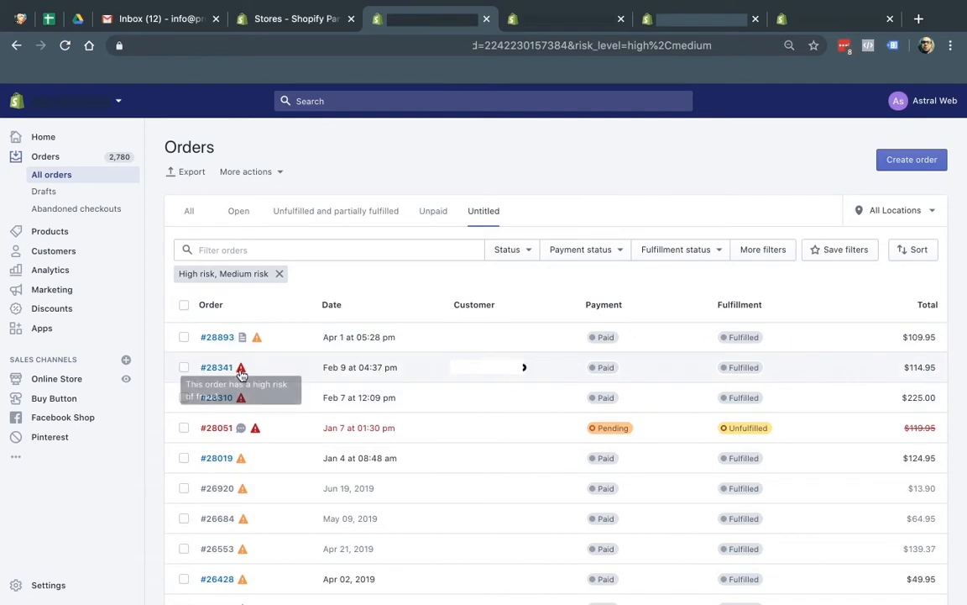
mouse_move(242, 366)
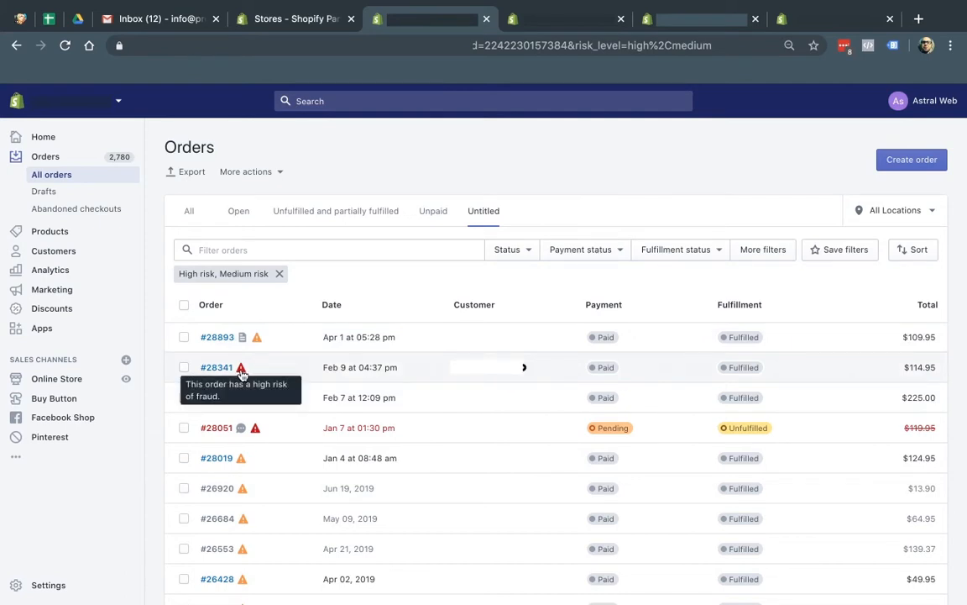
left_click(763, 249)
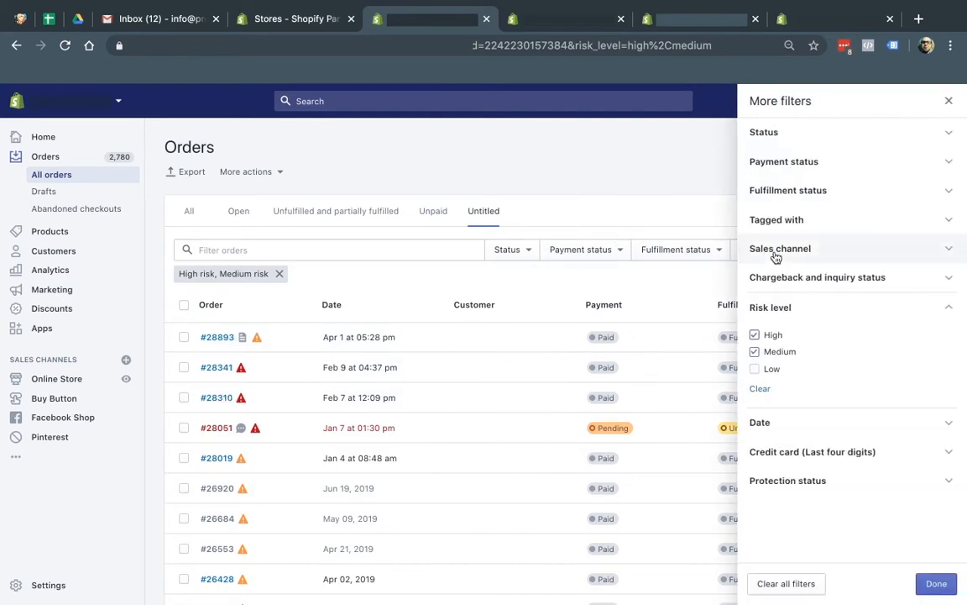
left_click(754, 369)
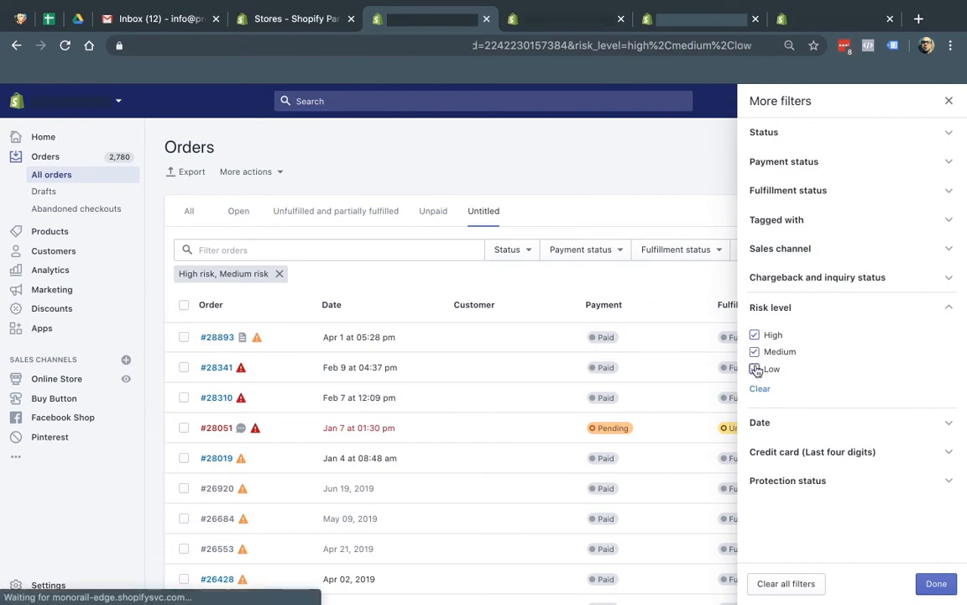
left_click(755, 369)
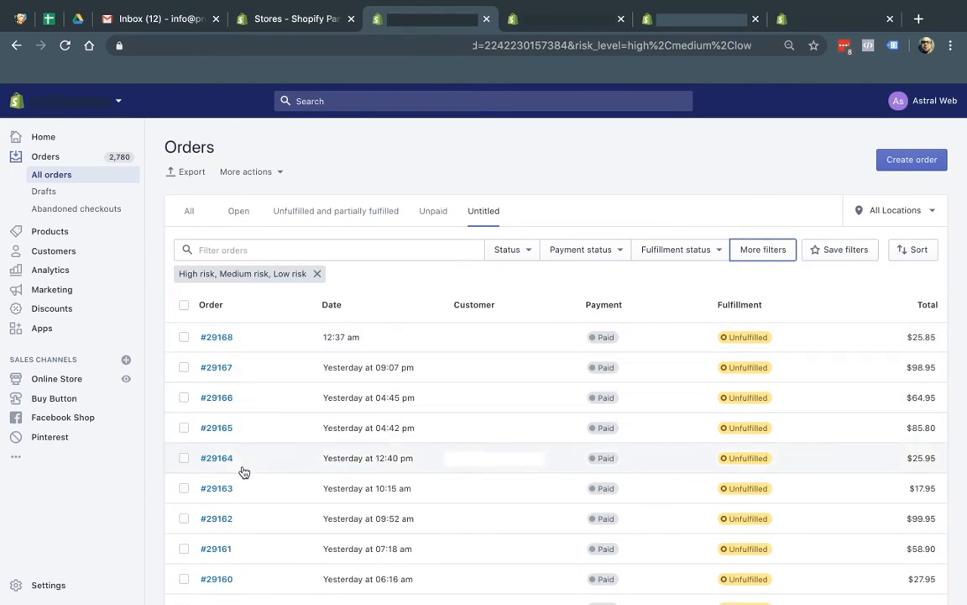
left_click(763, 249)
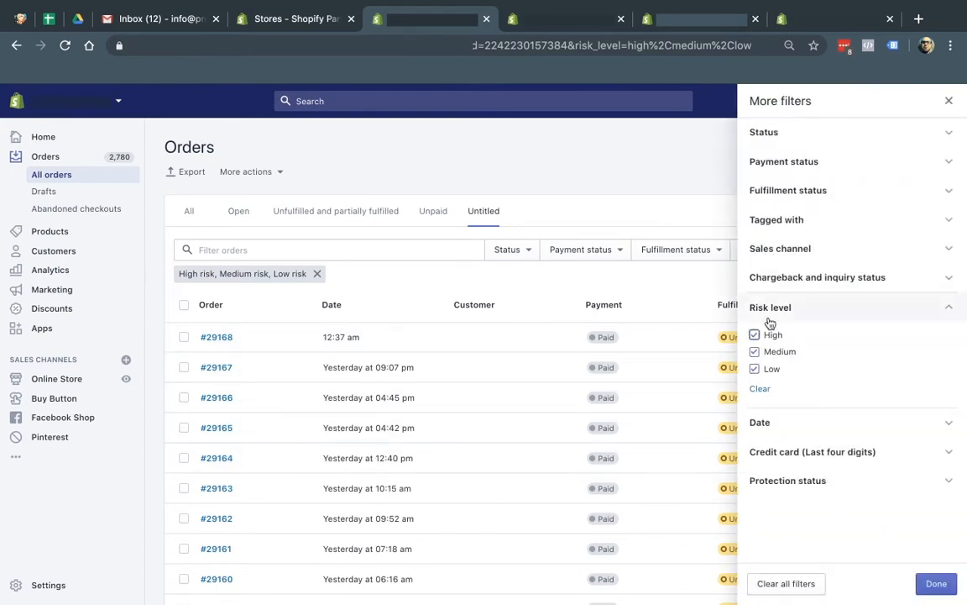
left_click(754, 370)
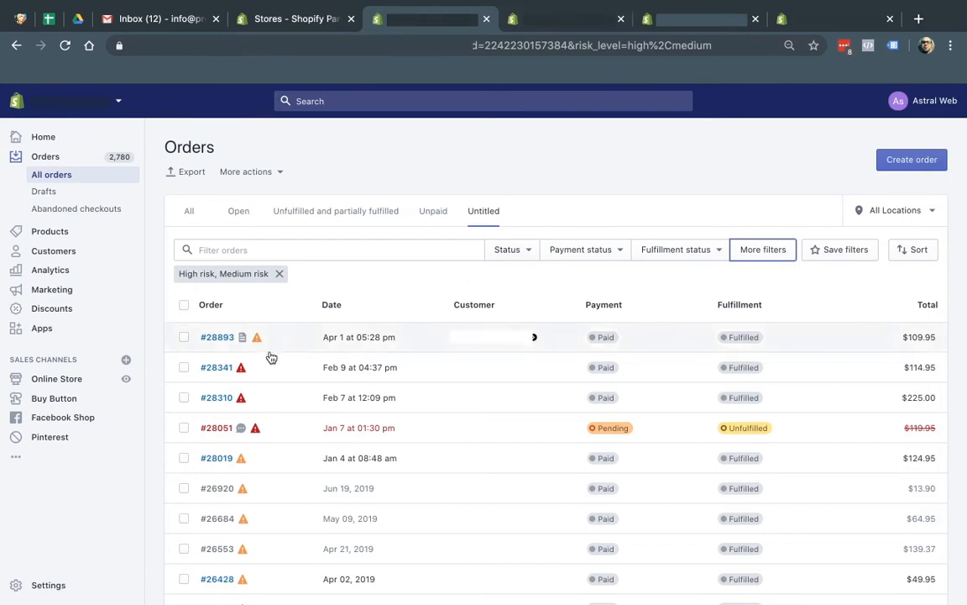
mouse_move(264, 343)
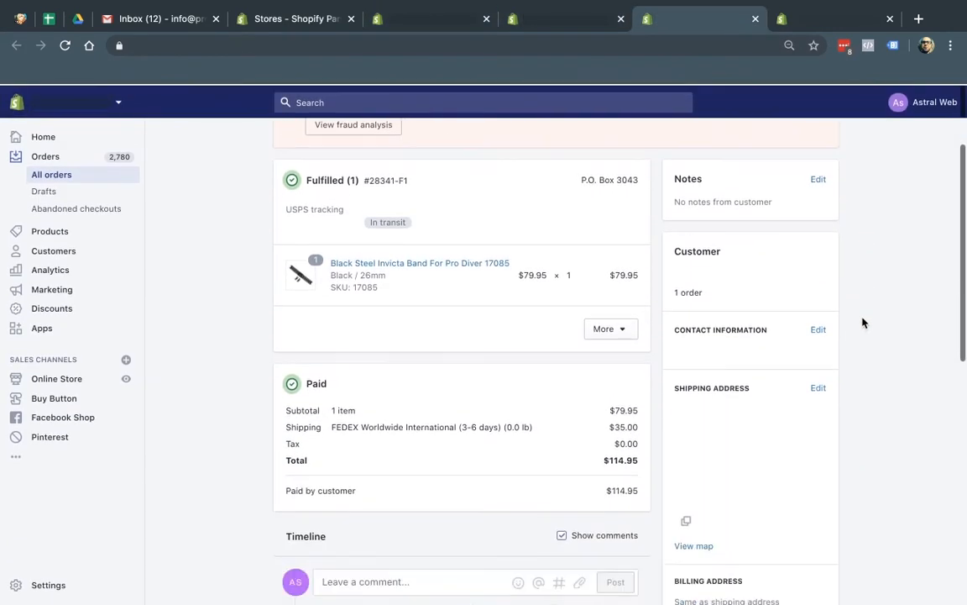
- Review order #28341's Fraud analysis card, then return to the medium-risk $109.95 order
scroll("down", 3)
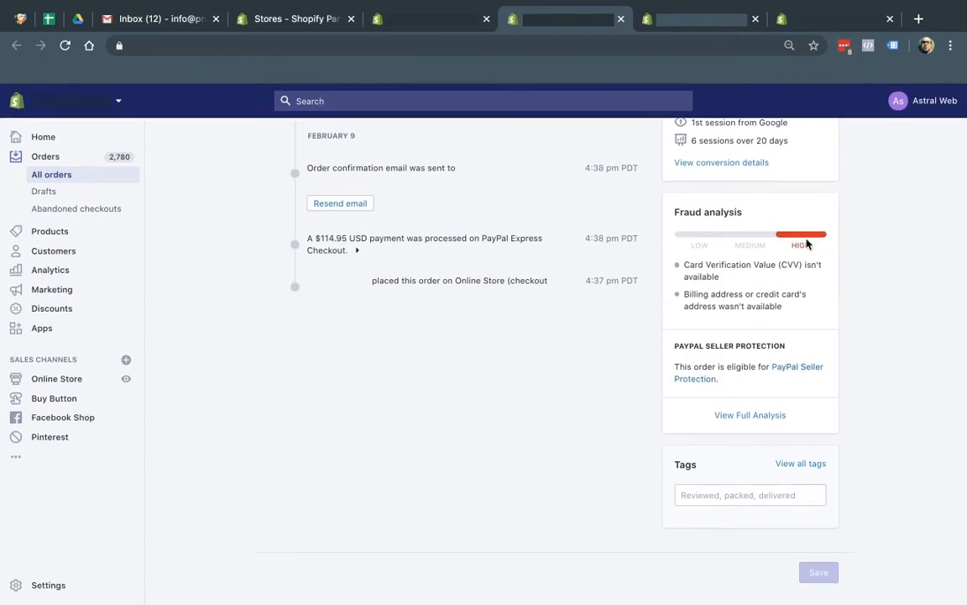
mouse_move(796, 235)
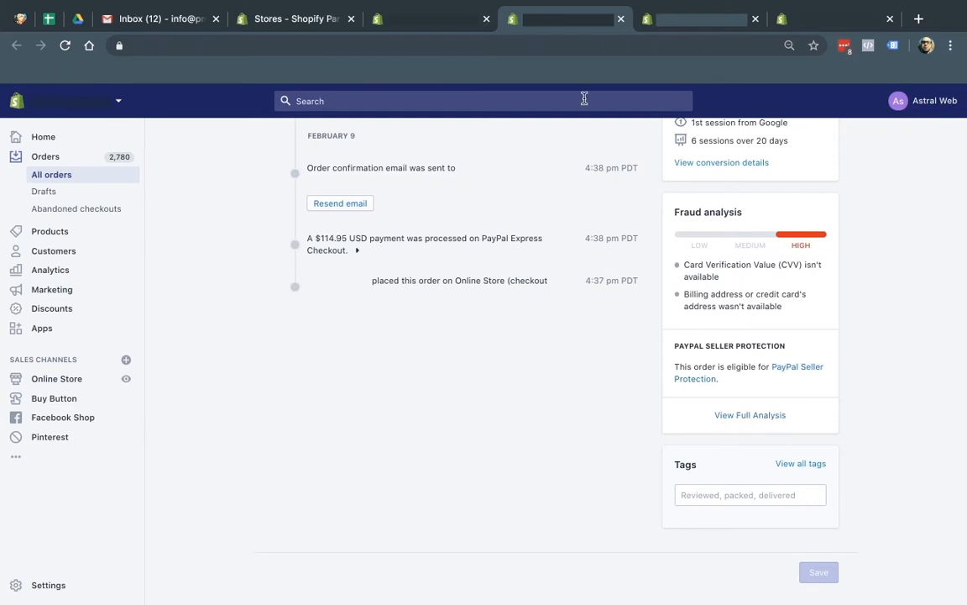
left_click(699, 19)
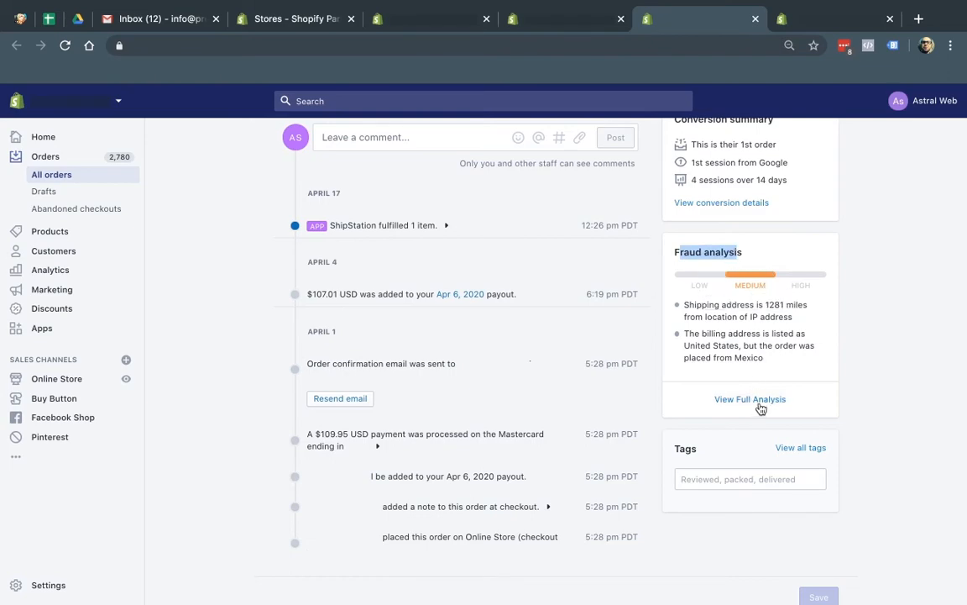
left_click(750, 400)
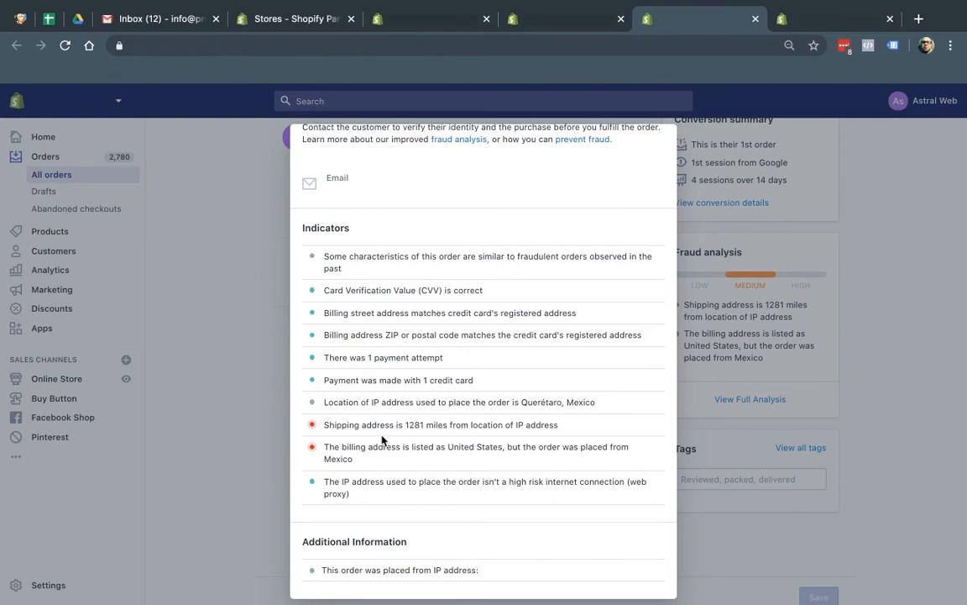
mouse_move(860, 342)
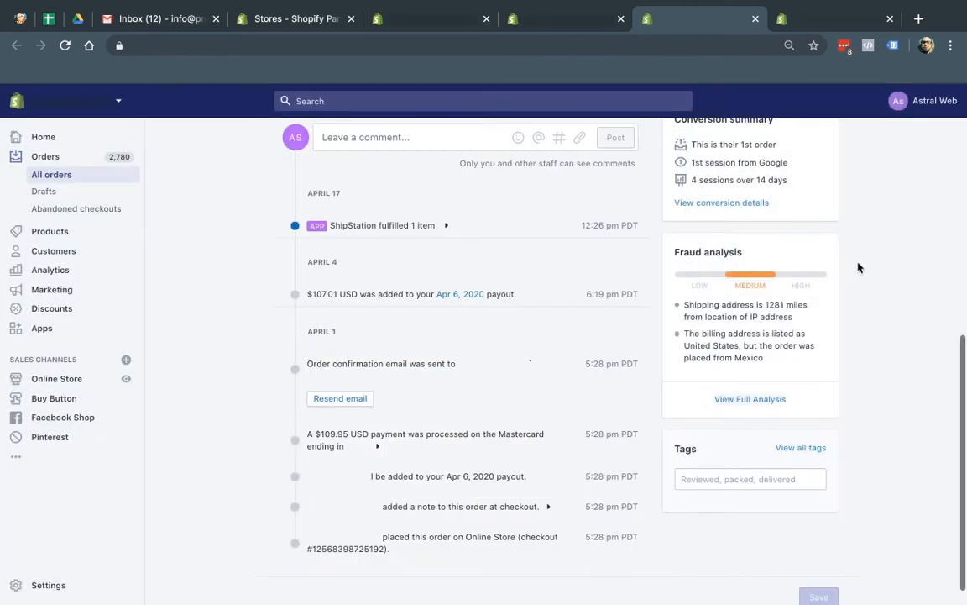
scroll("up", 3)
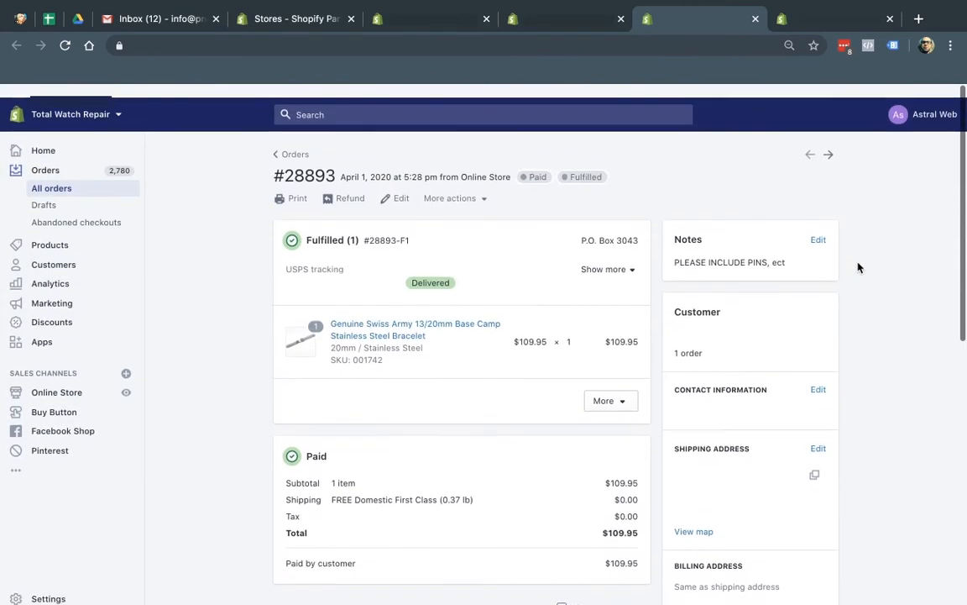
scroll("down", 3)
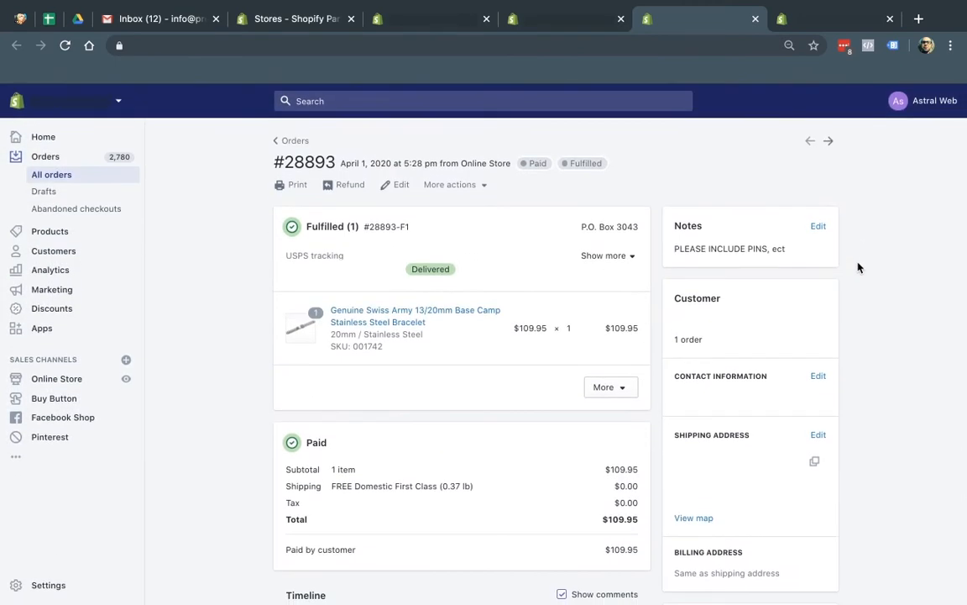
scroll("down", 3)
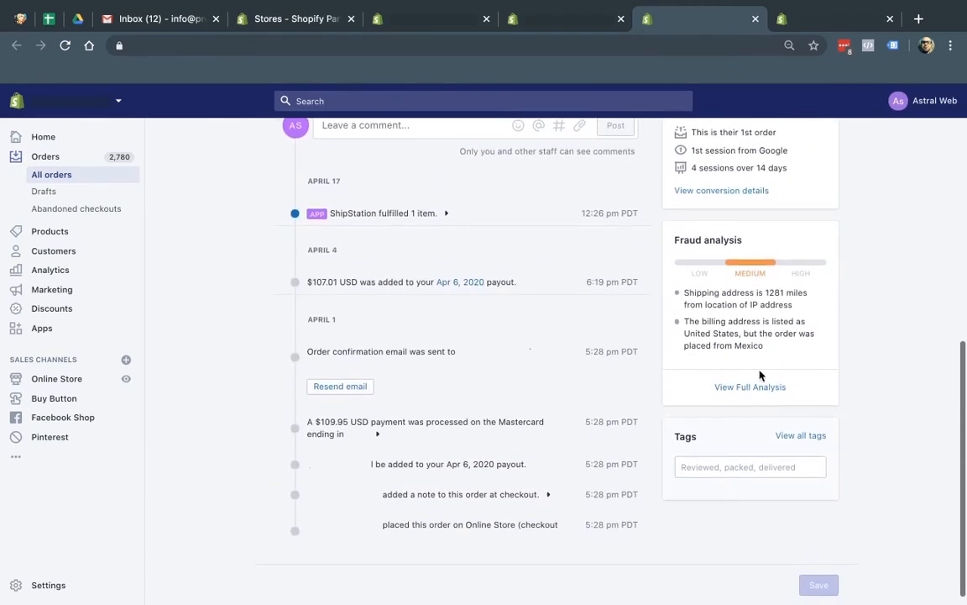
left_click(749, 387)
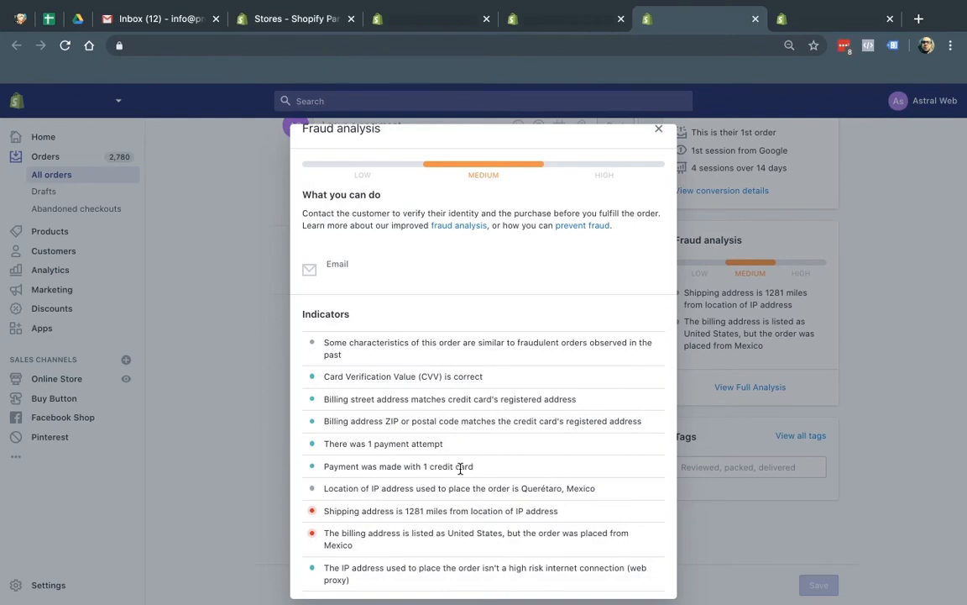
mouse_move(897, 371)
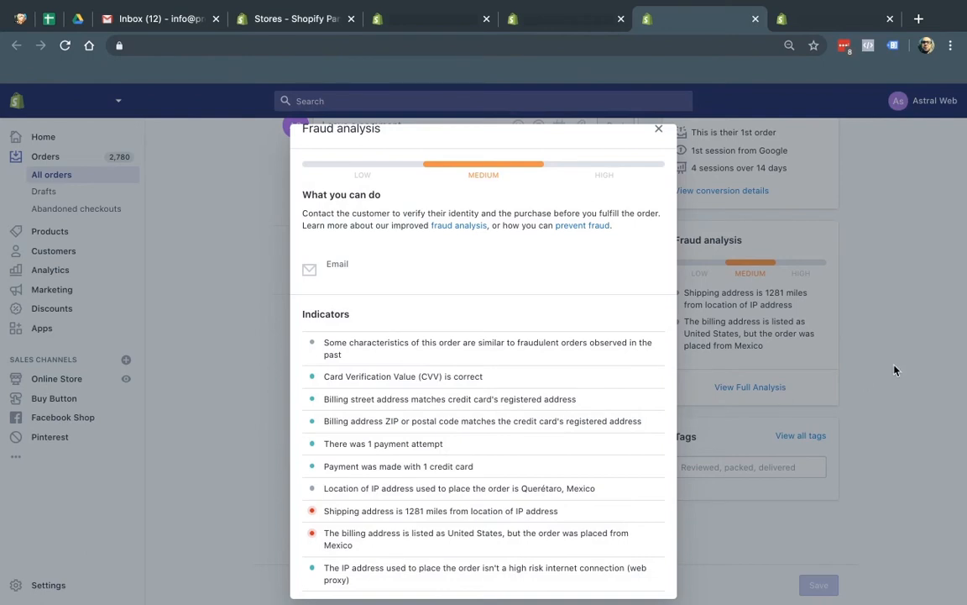
left_click(658, 128)
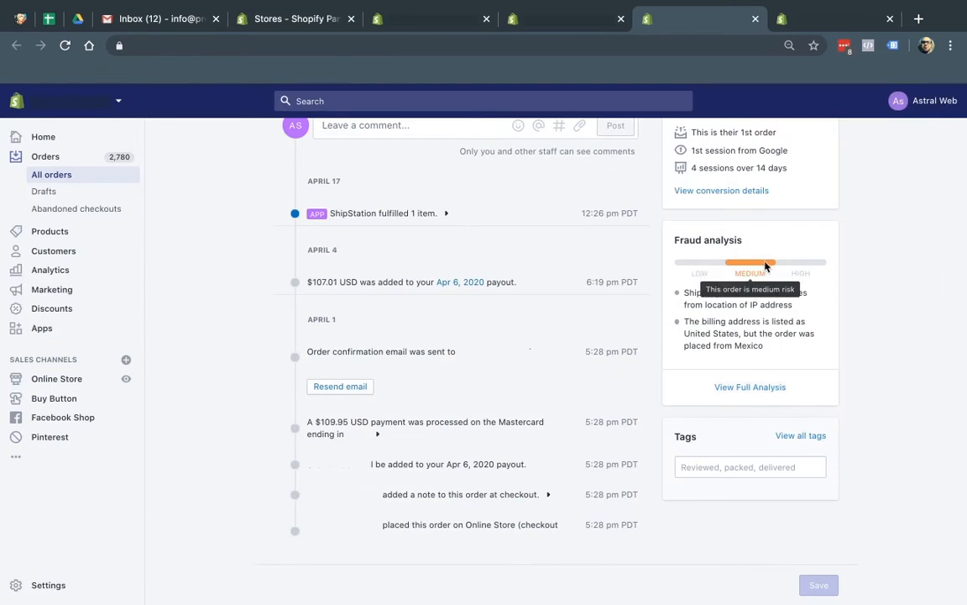
mouse_move(885, 275)
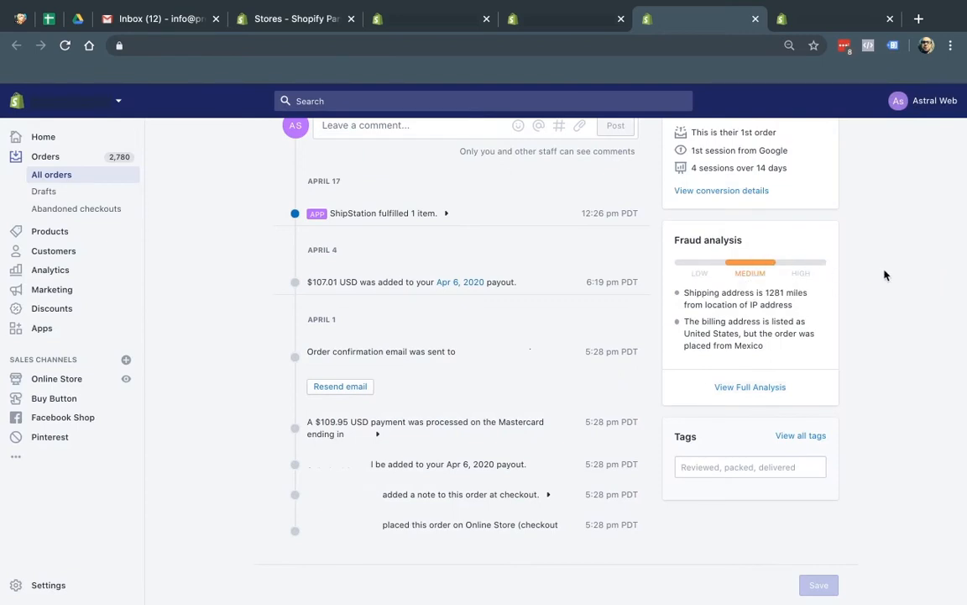
scroll("up", 3)
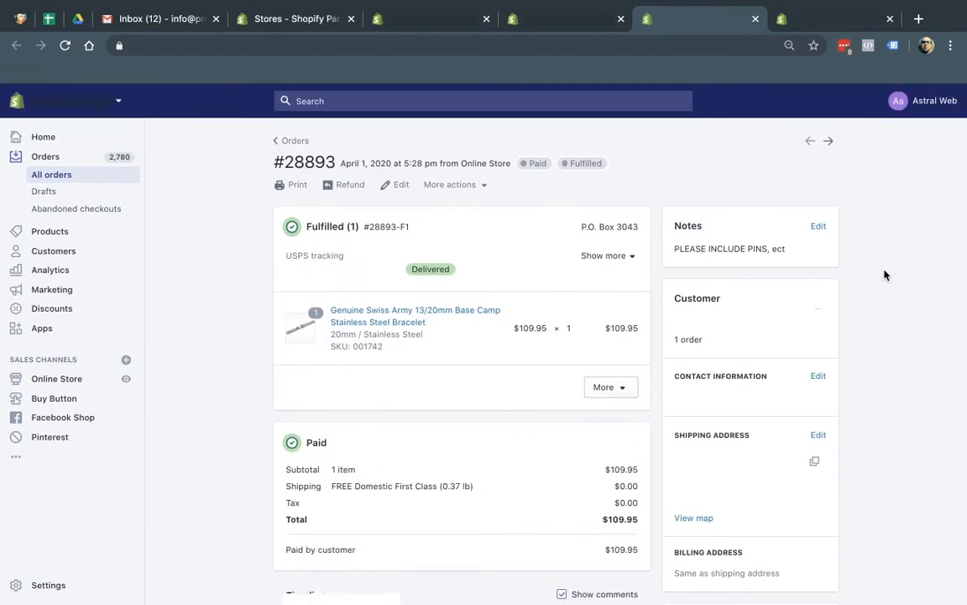
scroll("down", 3)
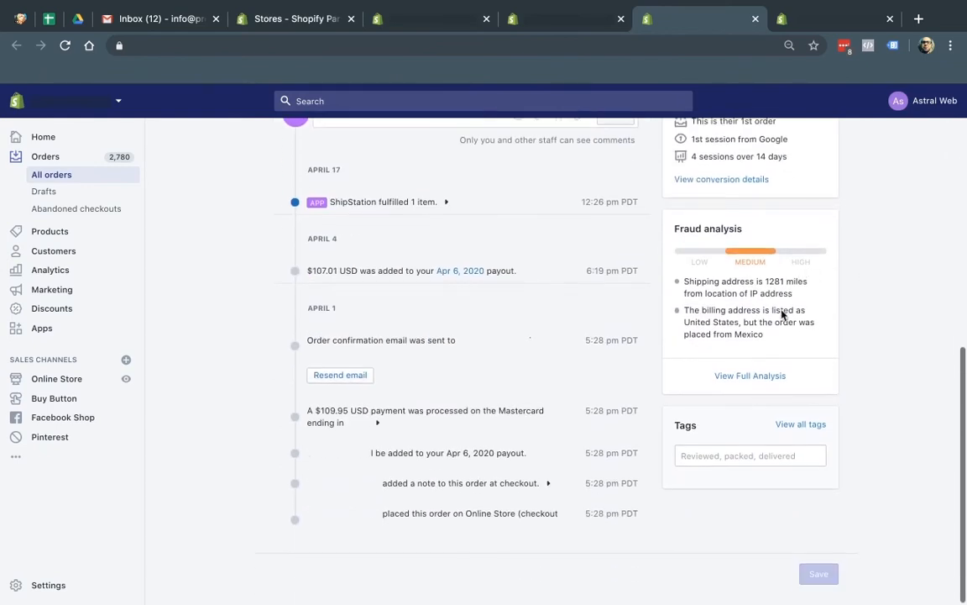
left_click(749, 376)
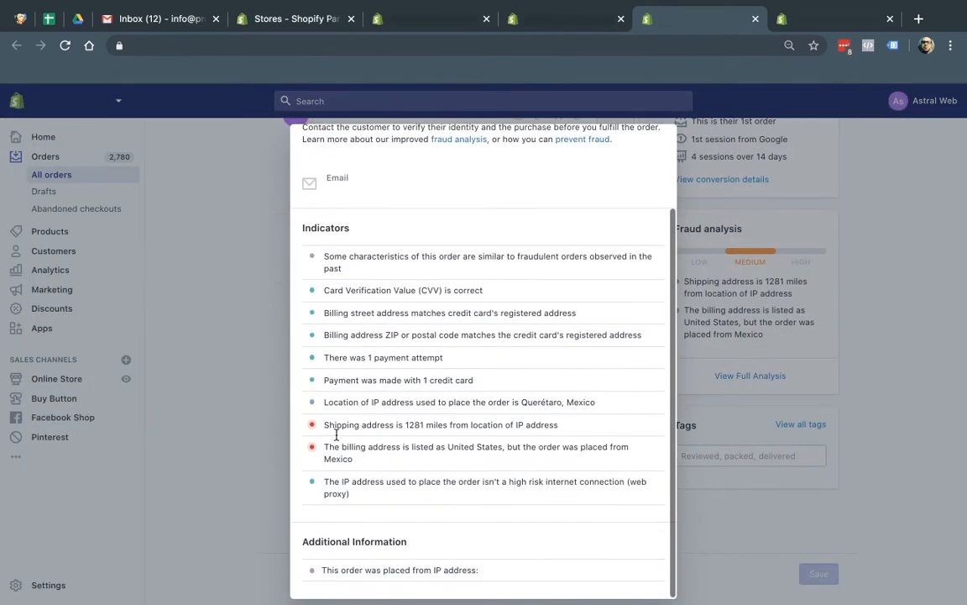
mouse_move(377, 445)
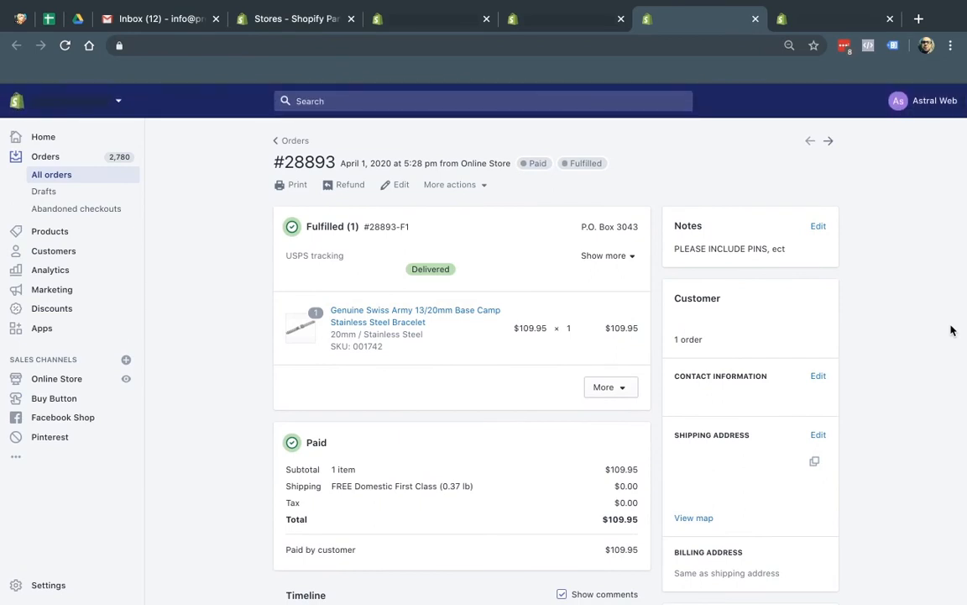
mouse_move(716, 332)
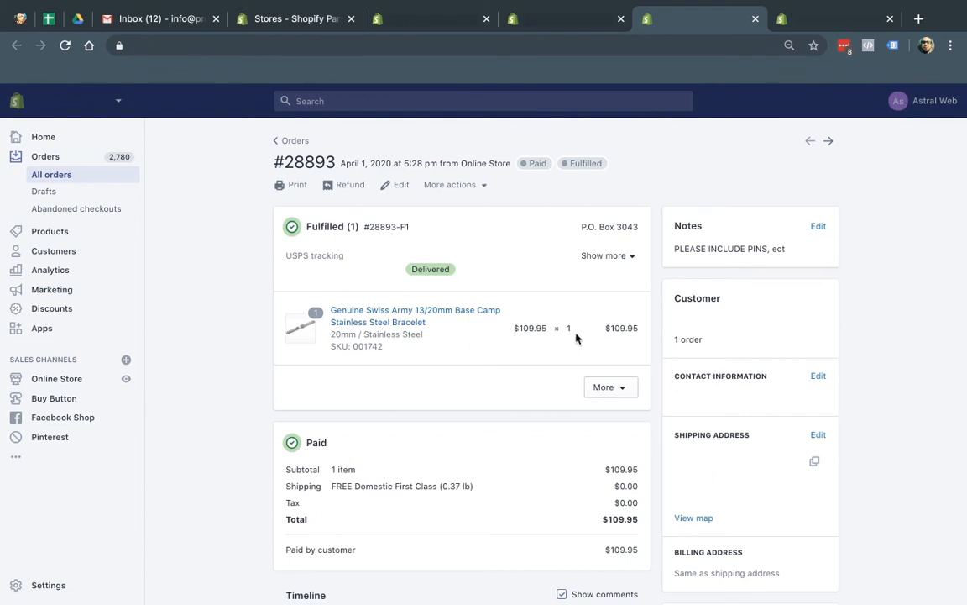
mouse_move(564, 339)
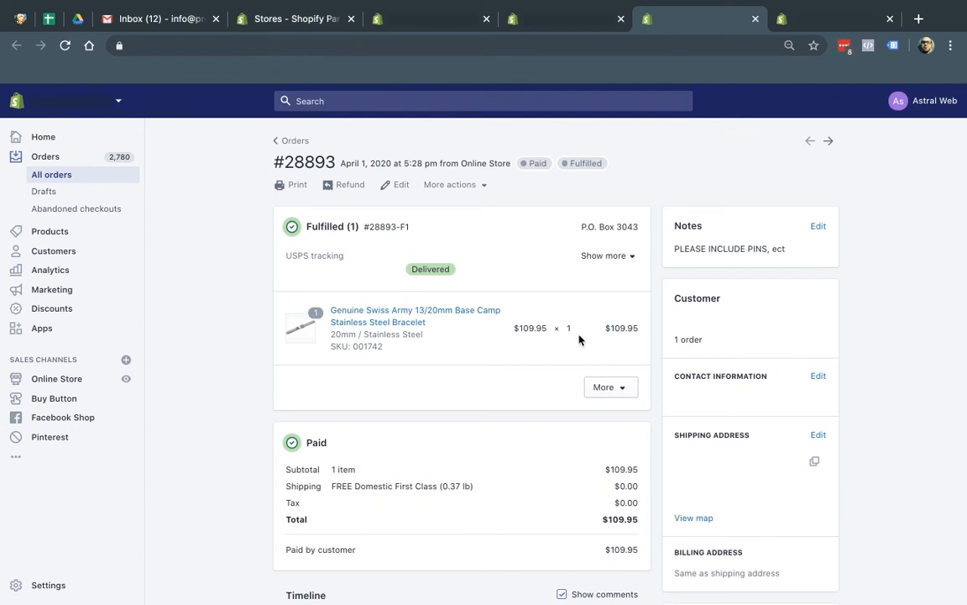
mouse_move(575, 329)
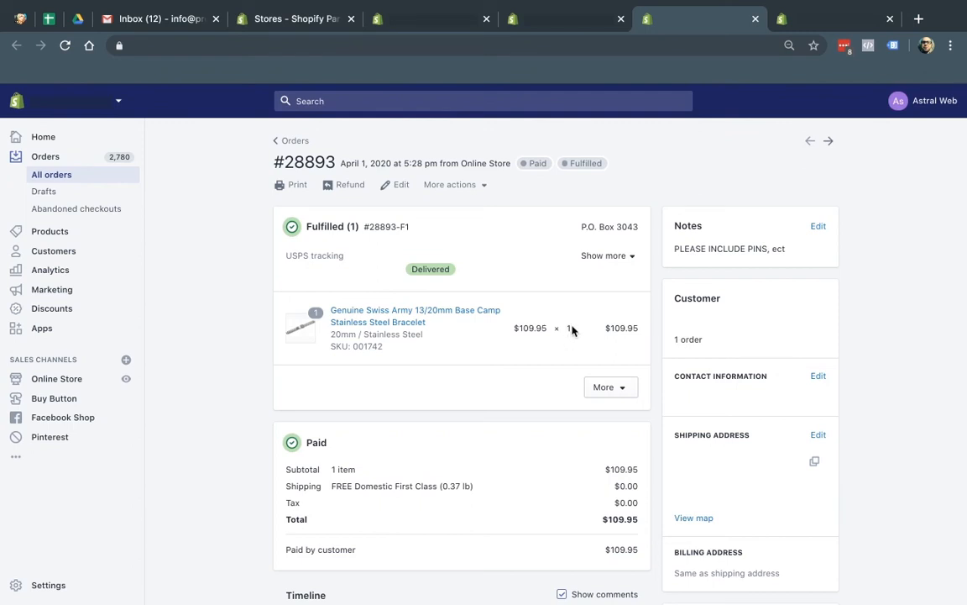
scroll("down", 3)
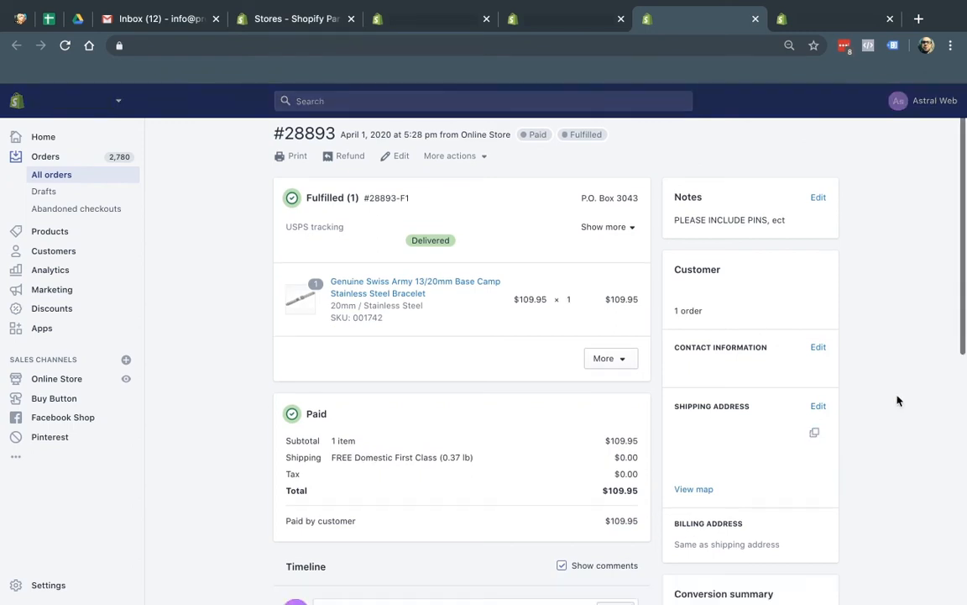
scroll("down", 3)
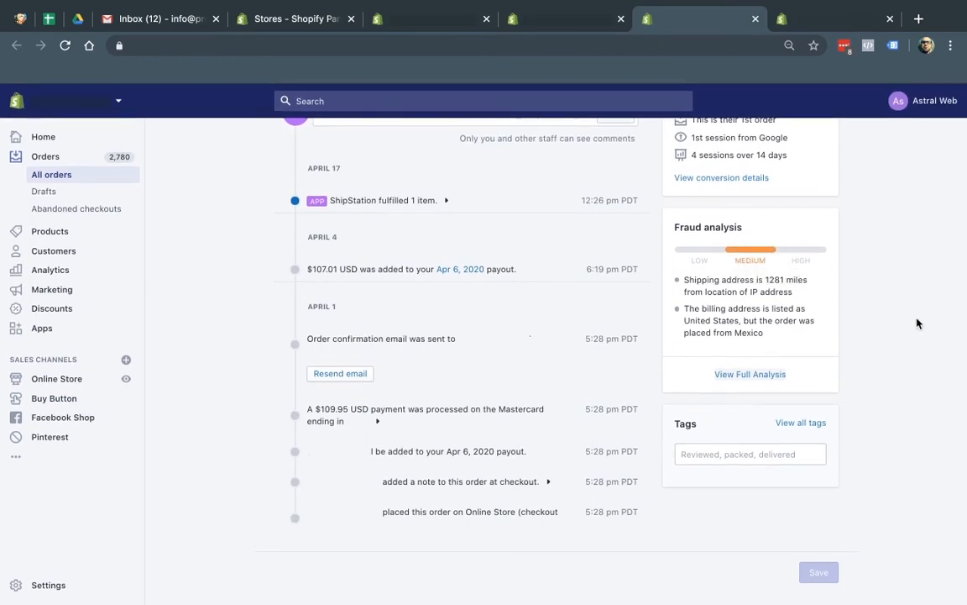
scroll("up", 3)
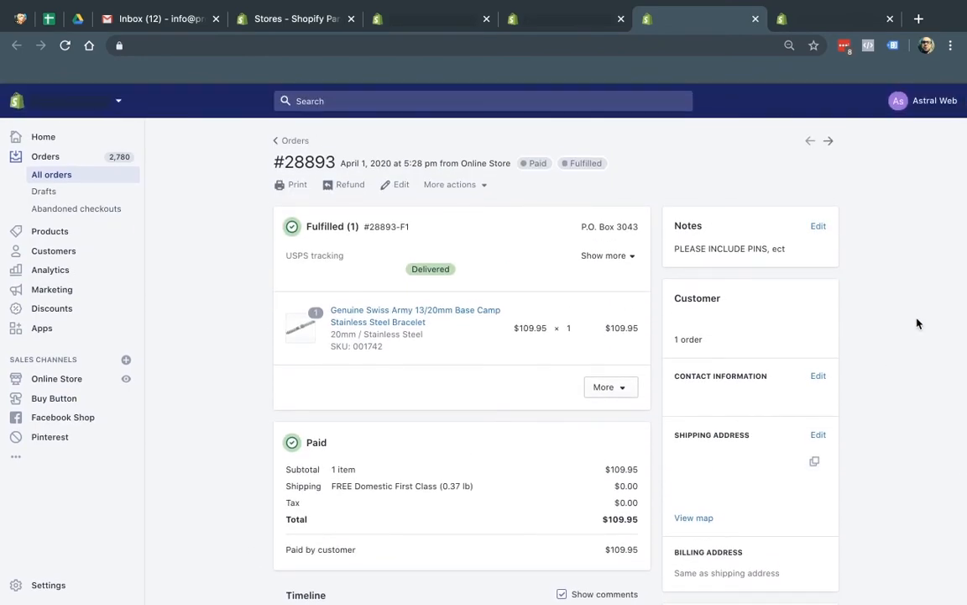
scroll("down", 3)
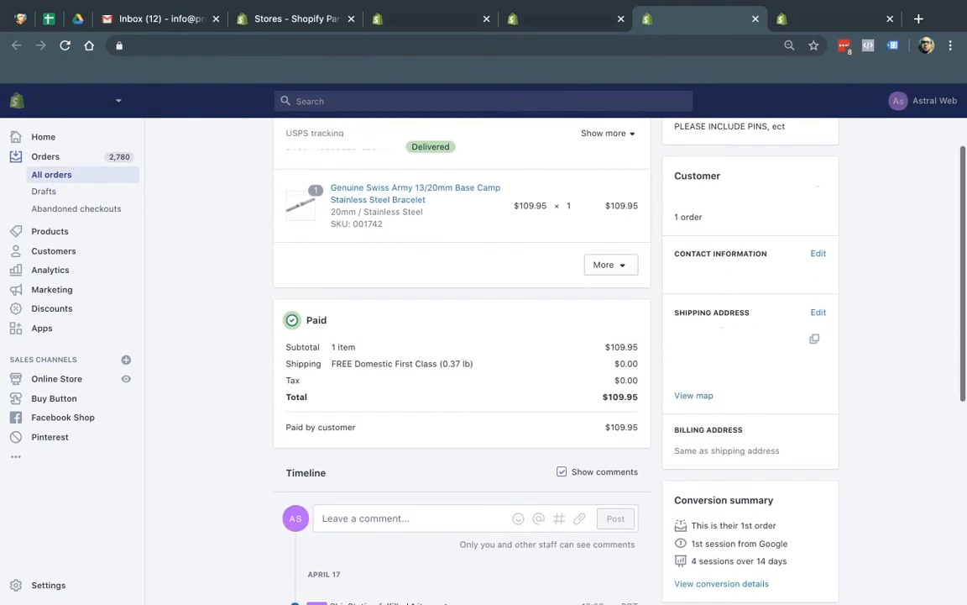
scroll("up", 3)
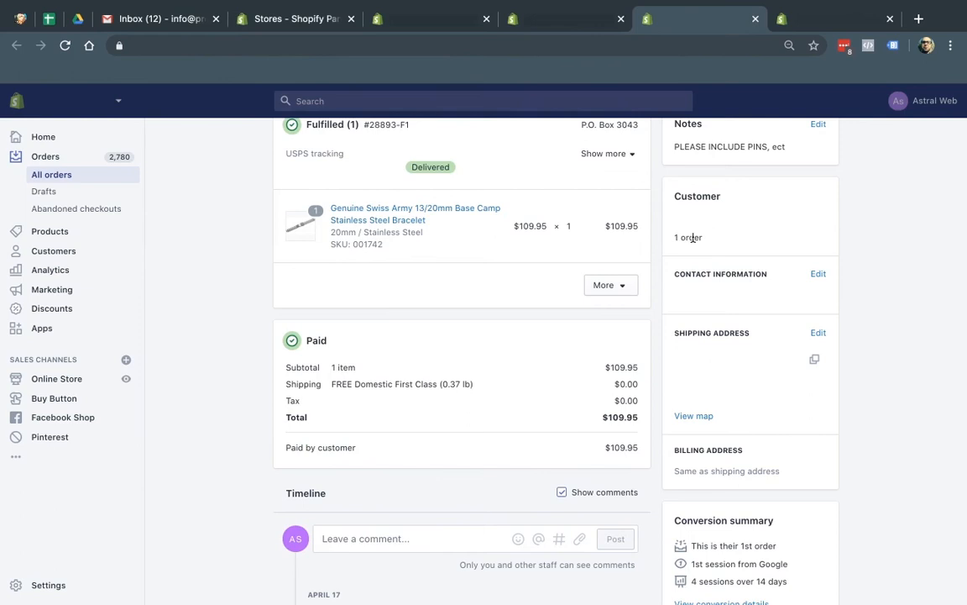
mouse_move(738, 334)
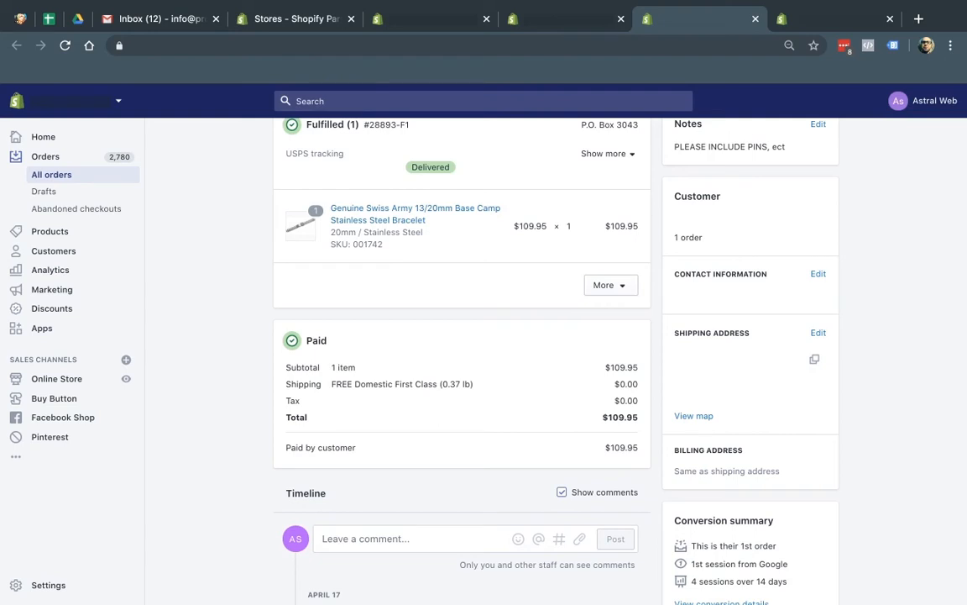
mouse_move(892, 242)
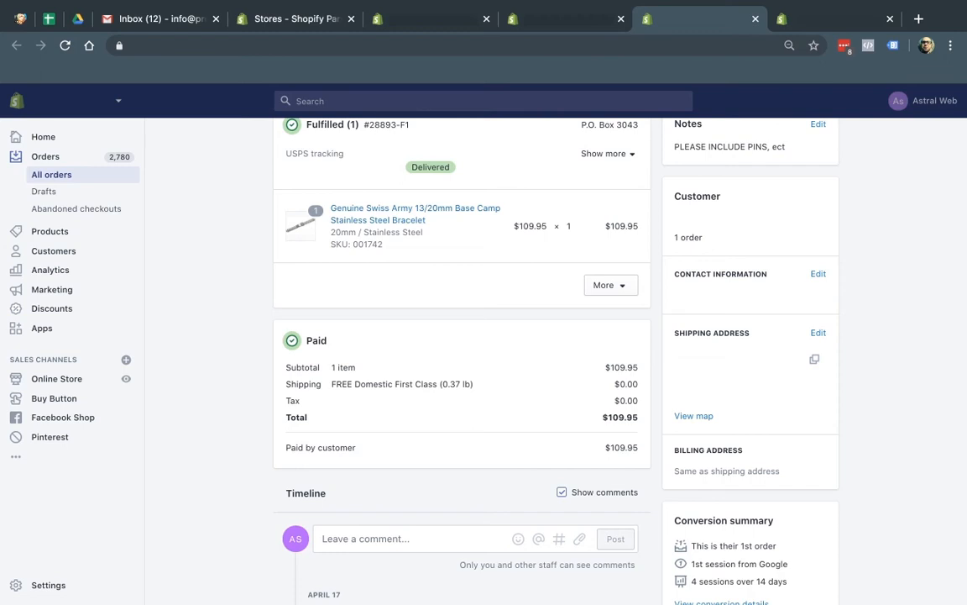
scroll("down", 3)
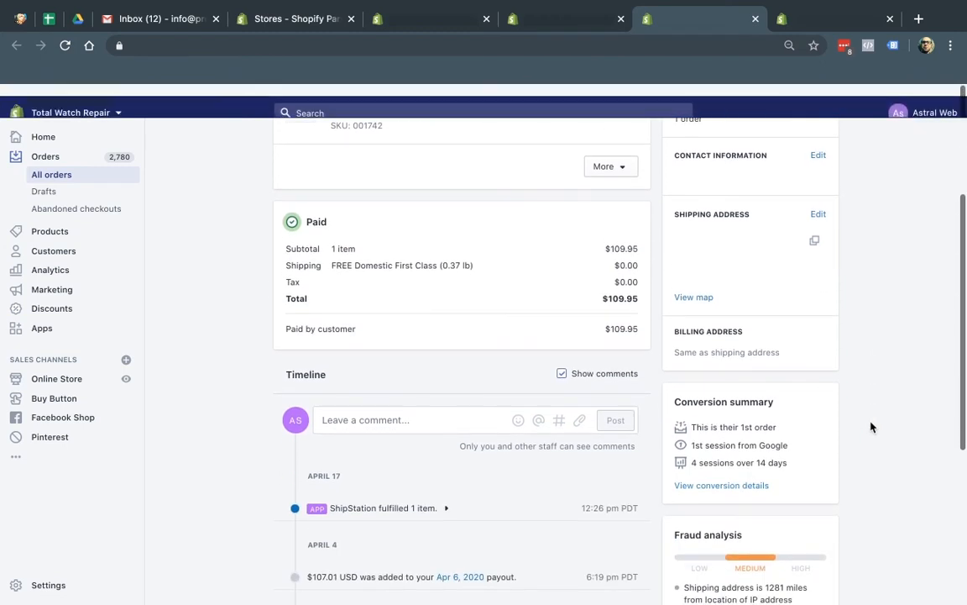
scroll("down", 3)
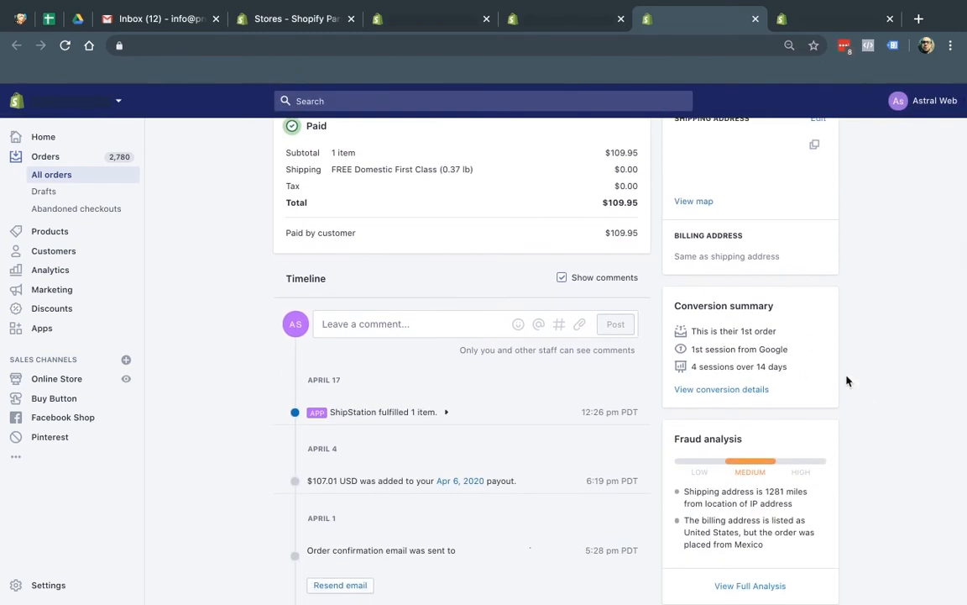
scroll("down", 3)
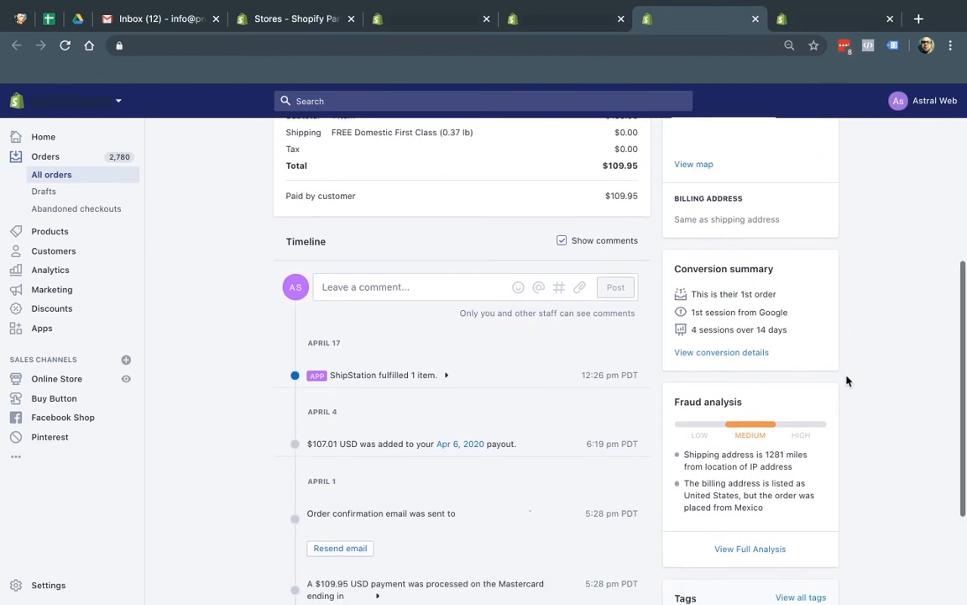
scroll("down", 3)
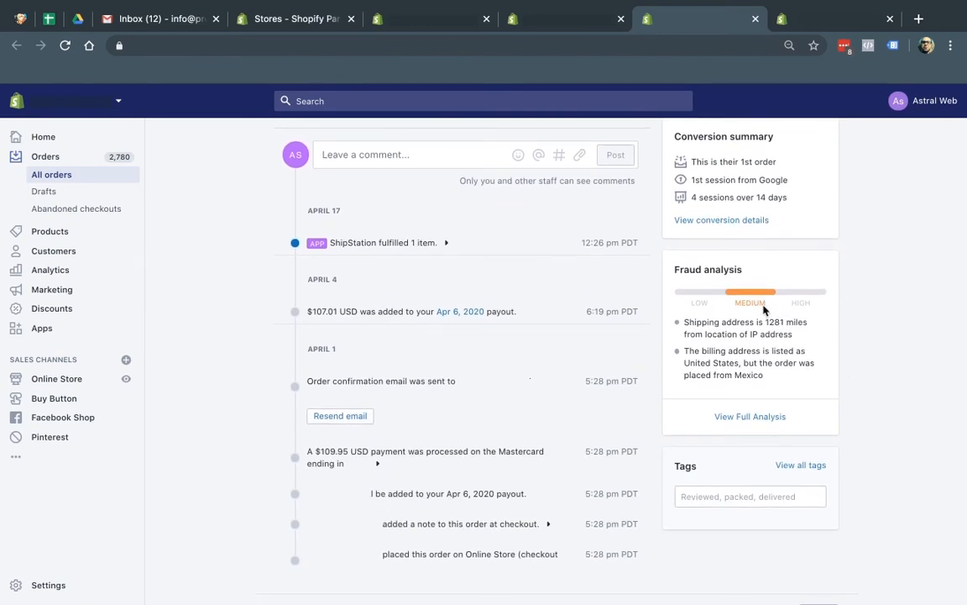
scroll("up", 3)
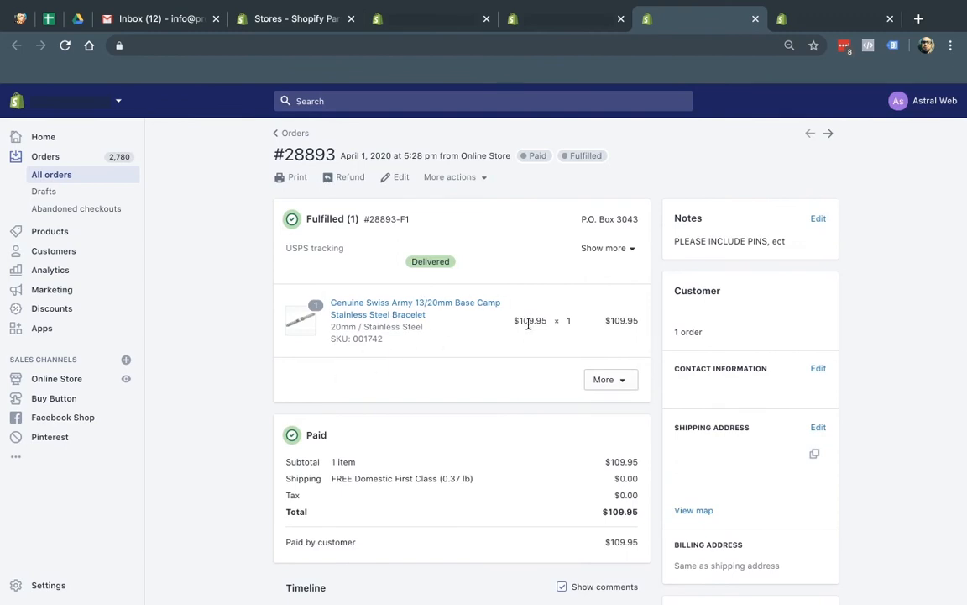
scroll("down", 3)
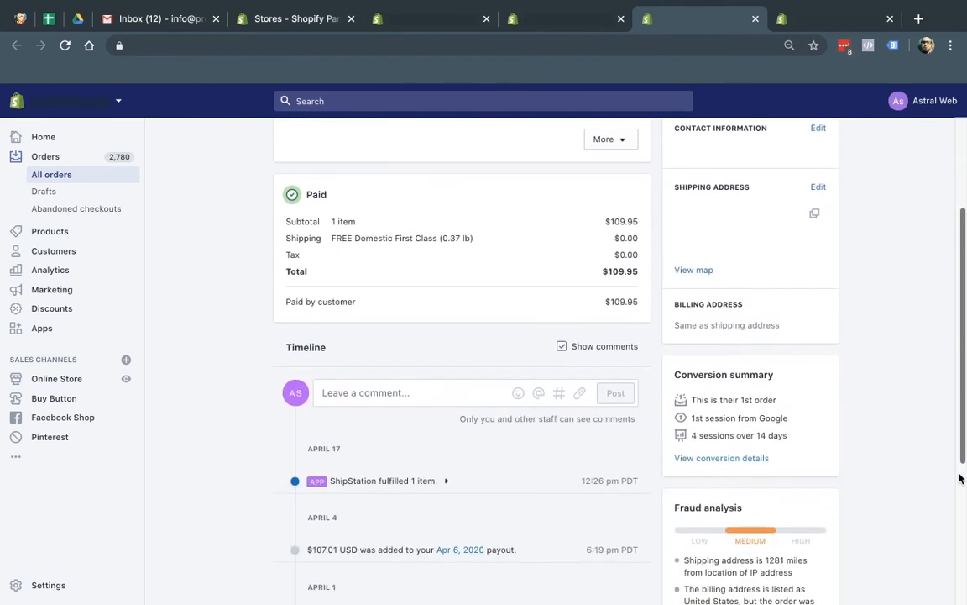
scroll("down", 3)
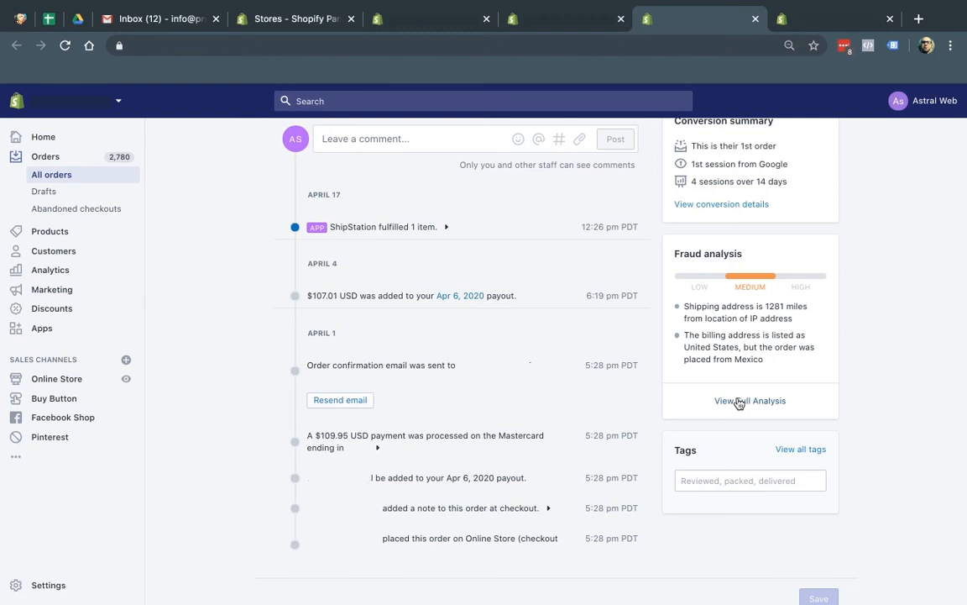
scroll("up", 3)
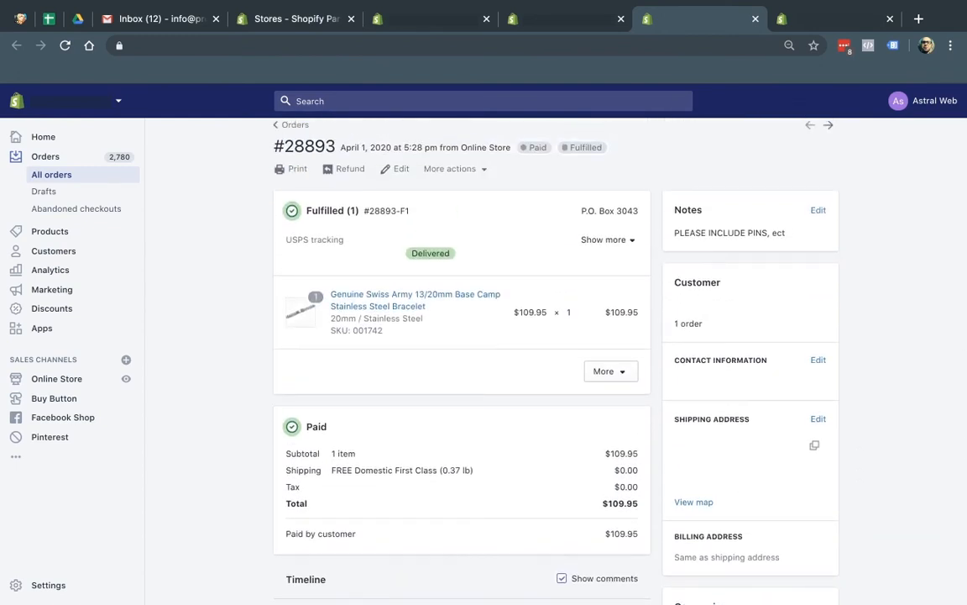
mouse_move(704, 343)
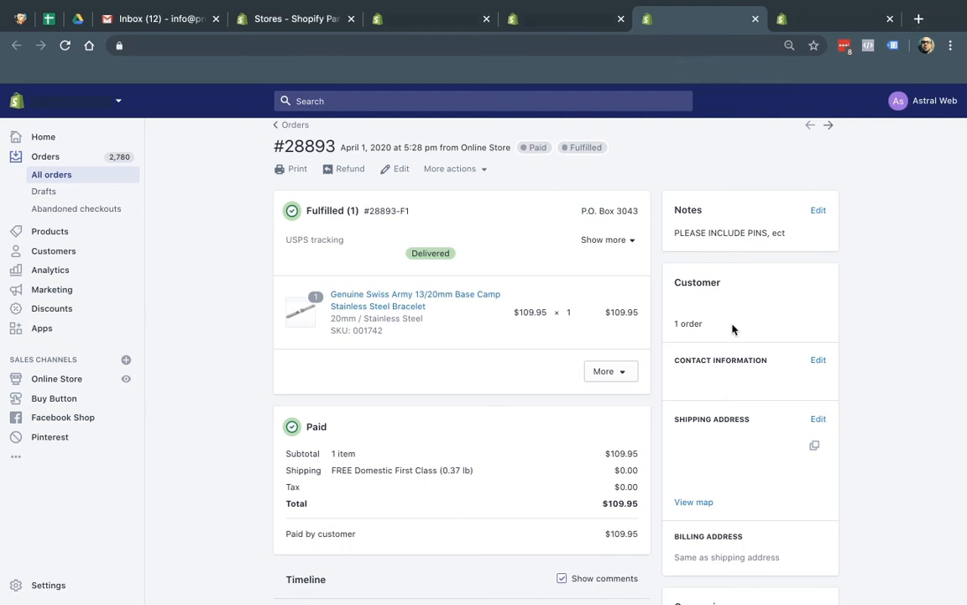
mouse_move(884, 346)
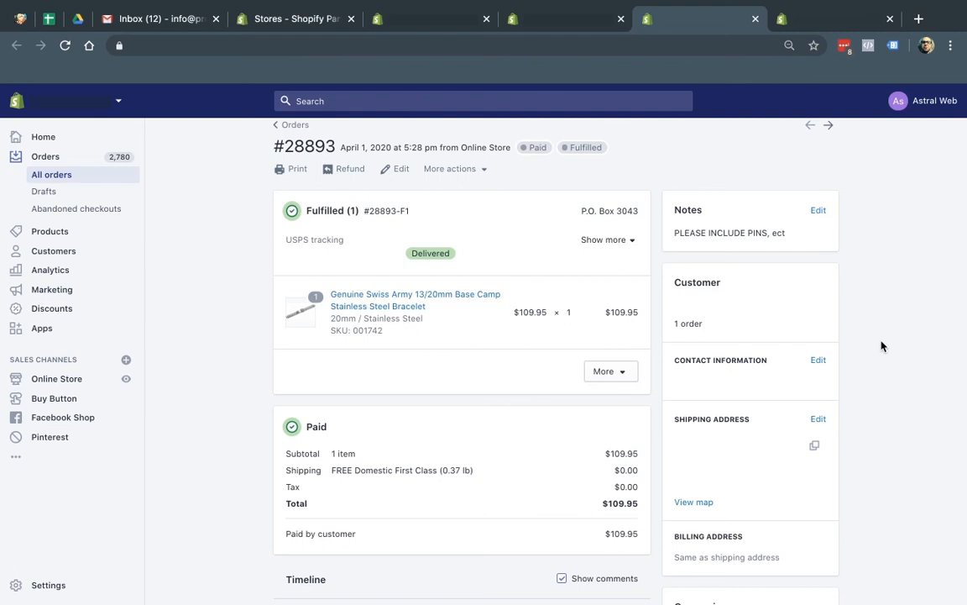
scroll("down", 3)
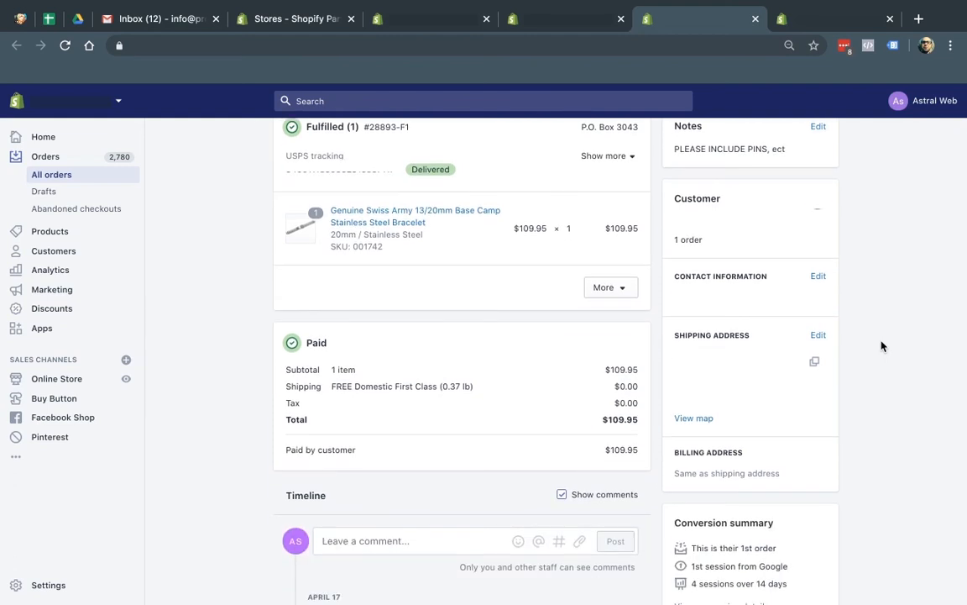
scroll("down", 3)
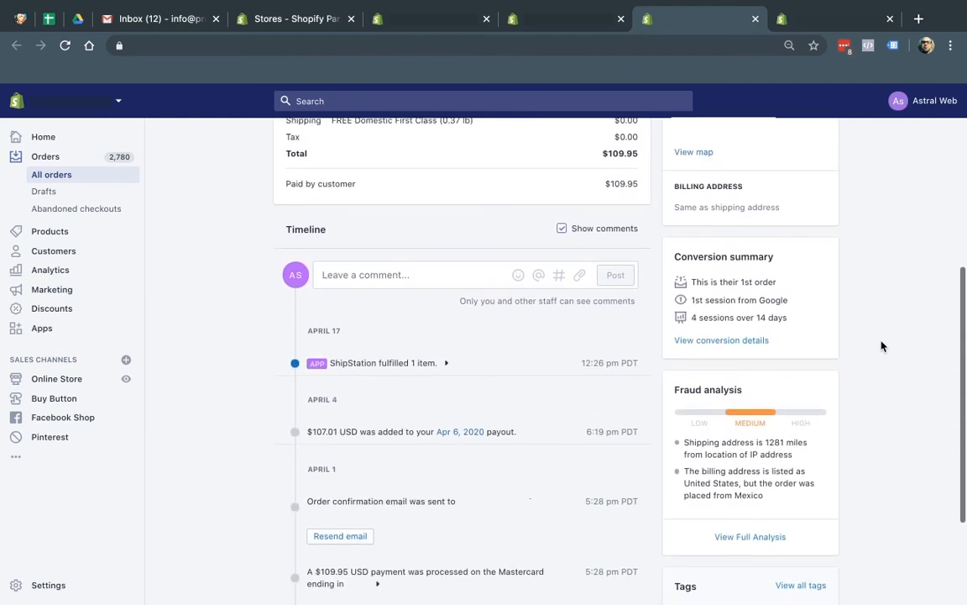
scroll("up", 3)
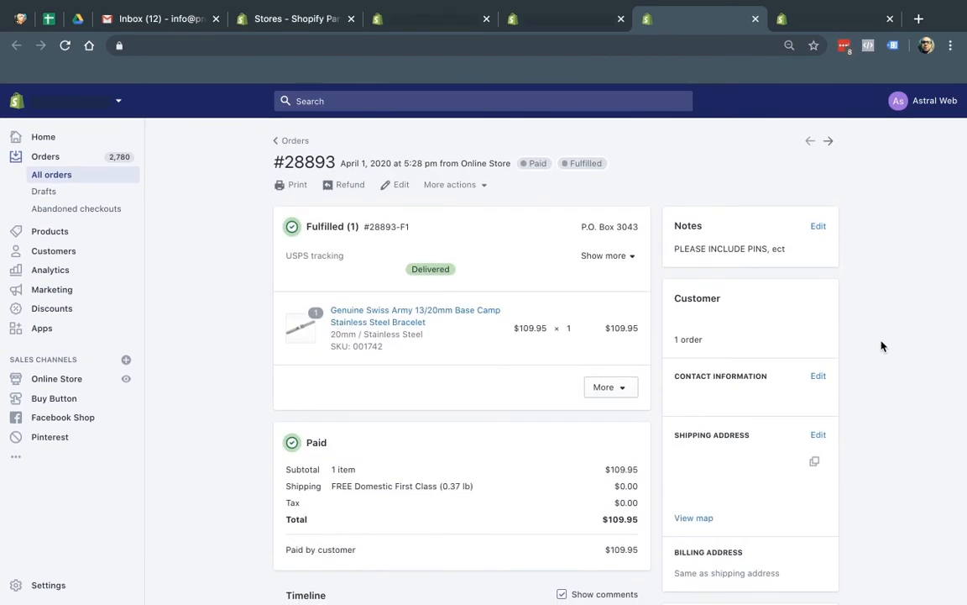
scroll("down", 3)
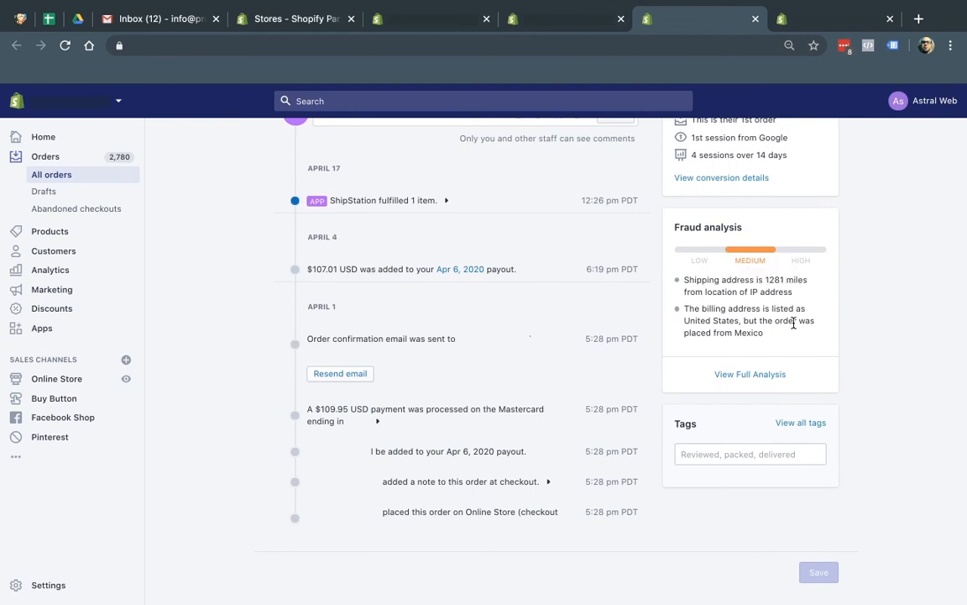
scroll("up", 3)
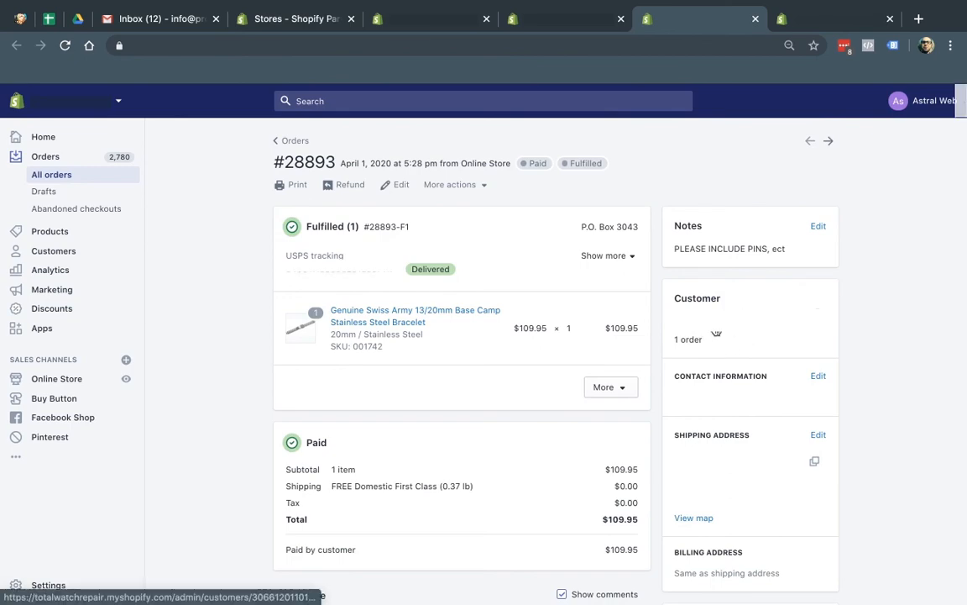
scroll("down", 3)
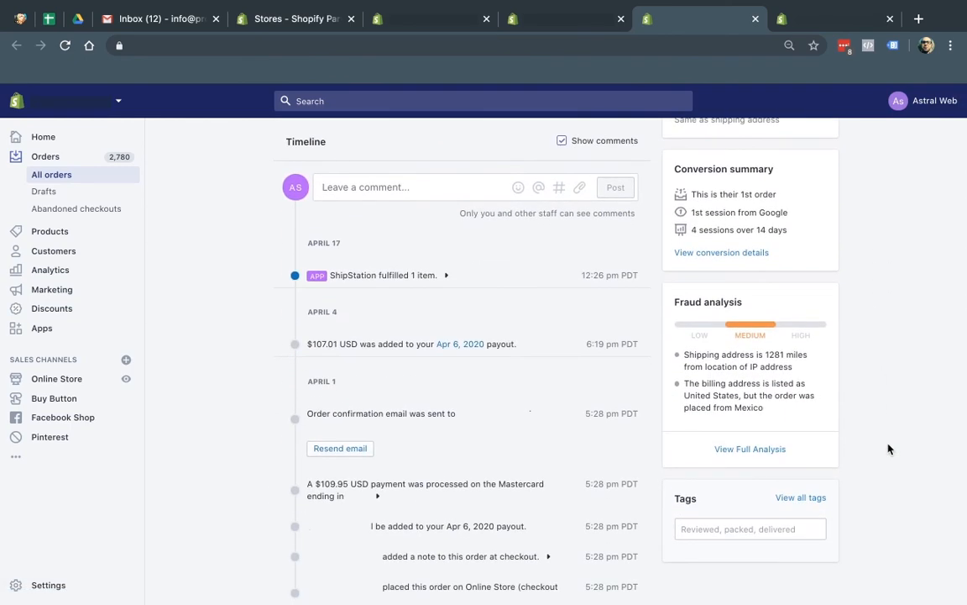
scroll("up", 3)
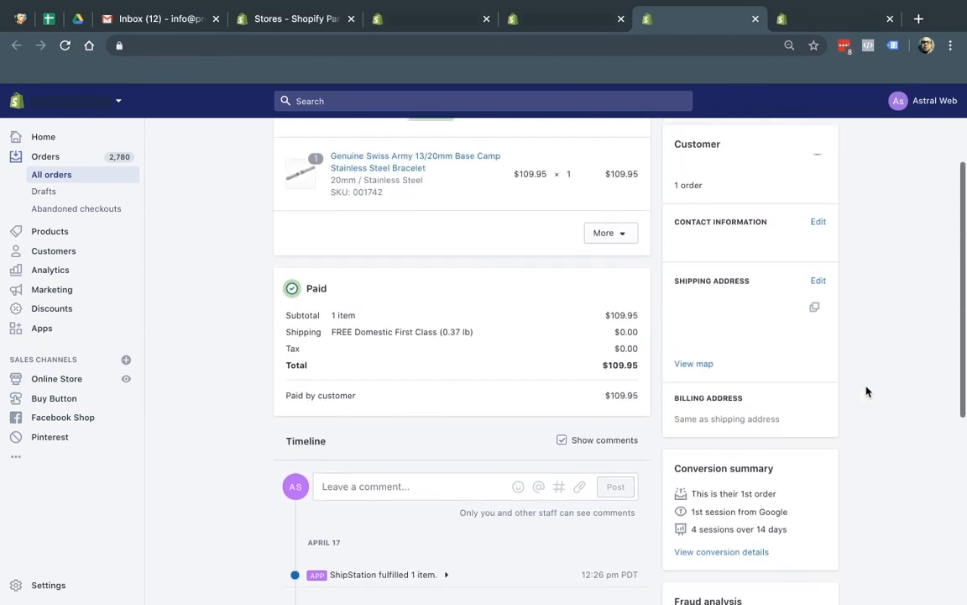
scroll("up", 3)
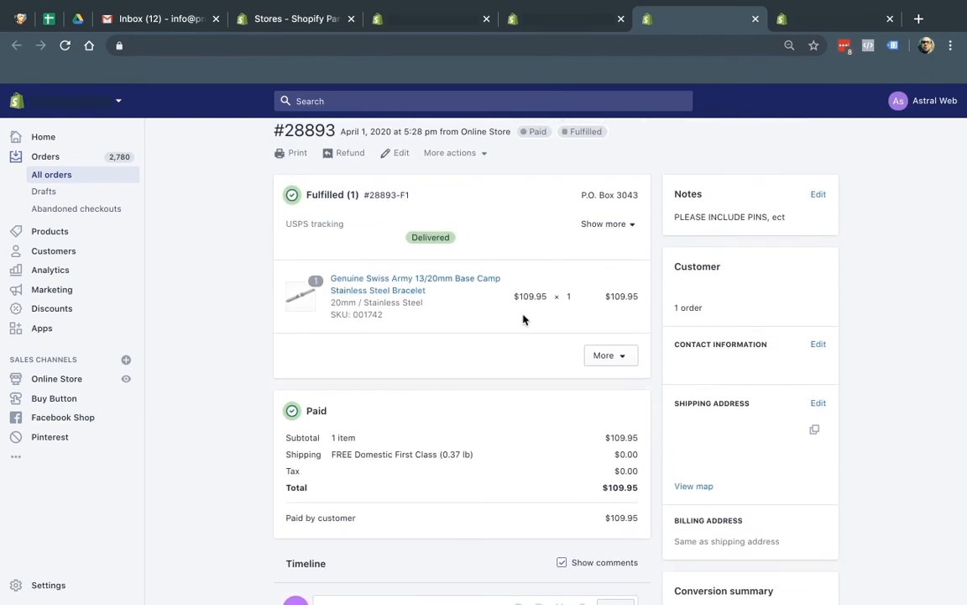
mouse_move(857, 309)
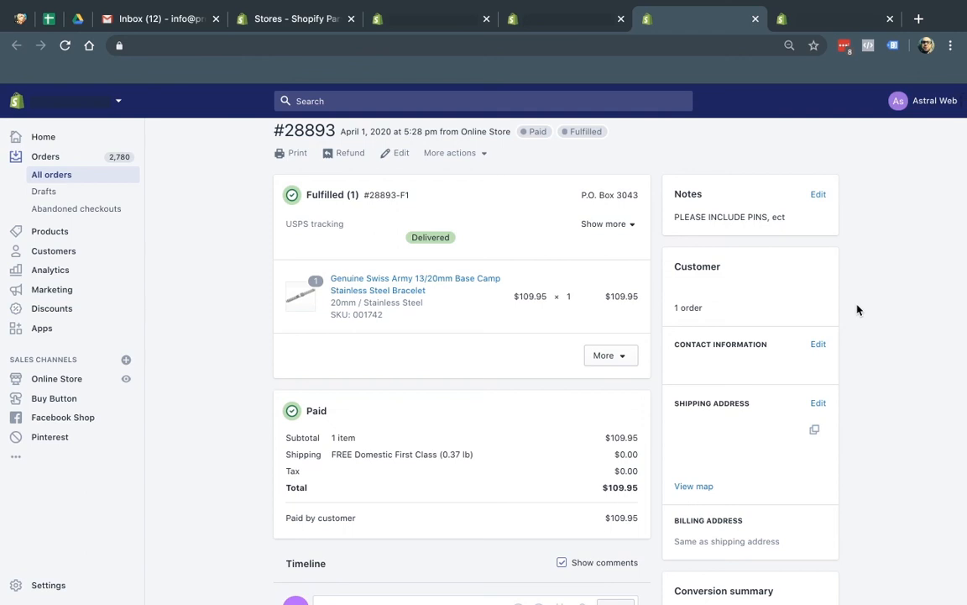
mouse_move(794, 272)
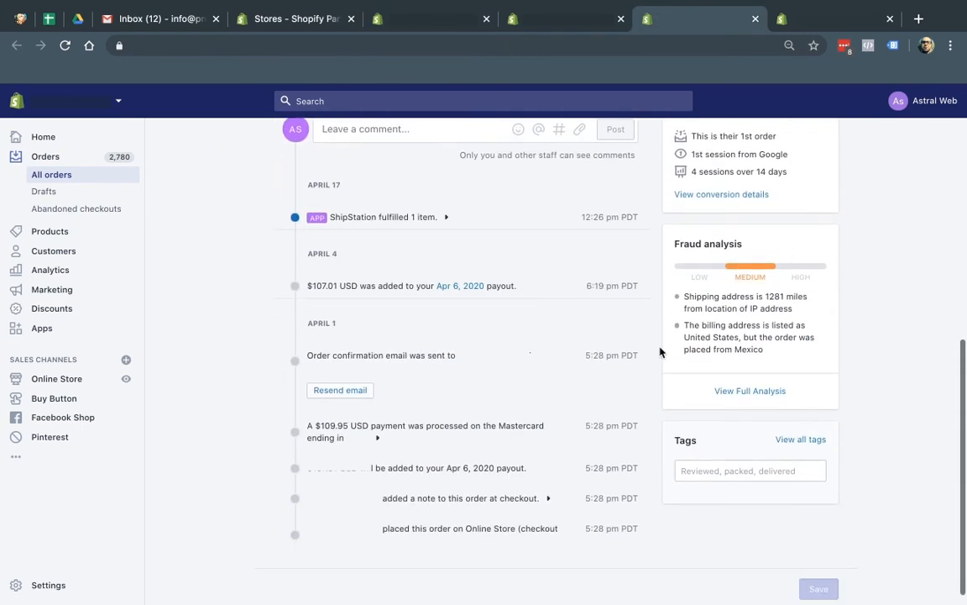
mouse_move(739, 267)
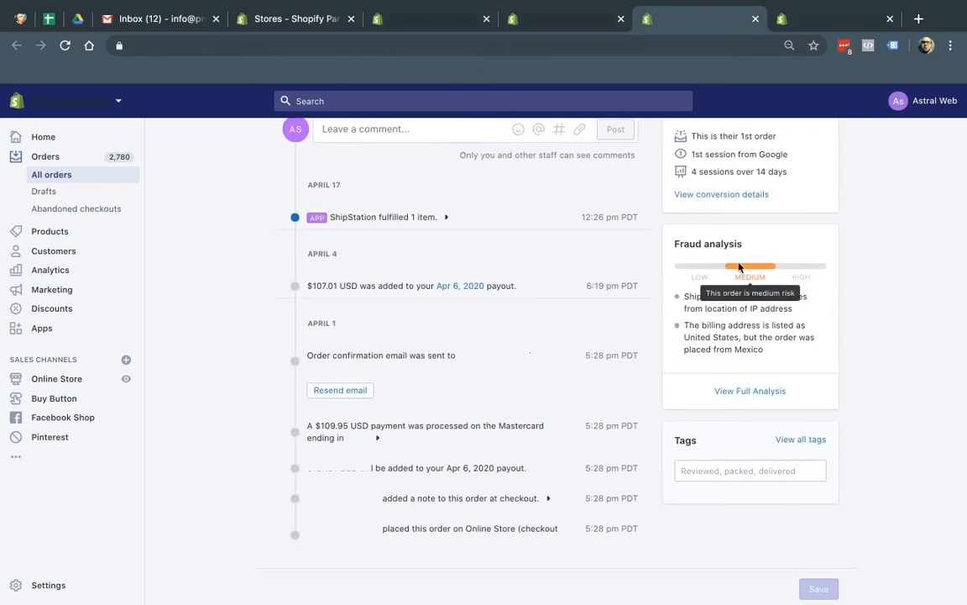
mouse_move(759, 396)
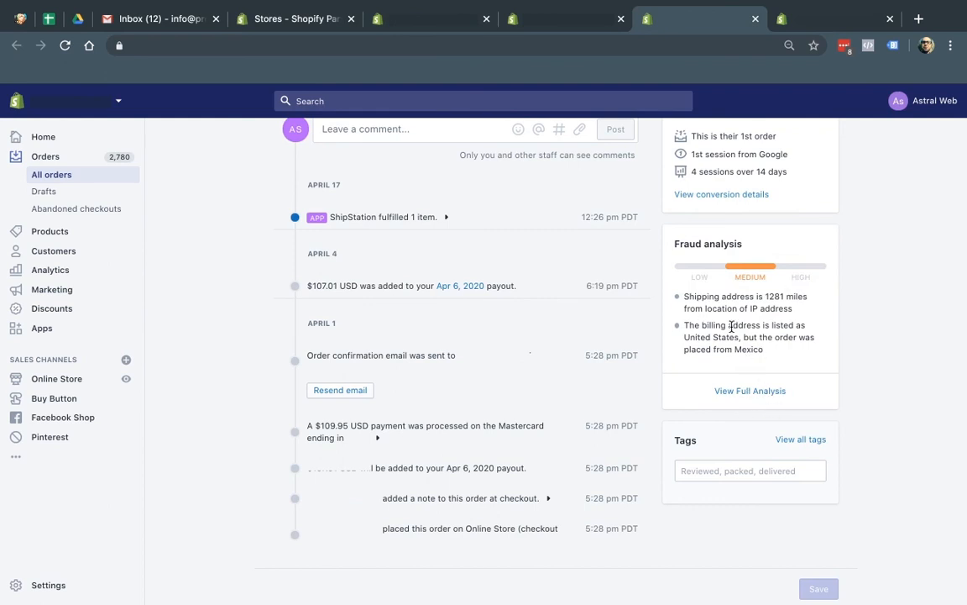
mouse_move(847, 339)
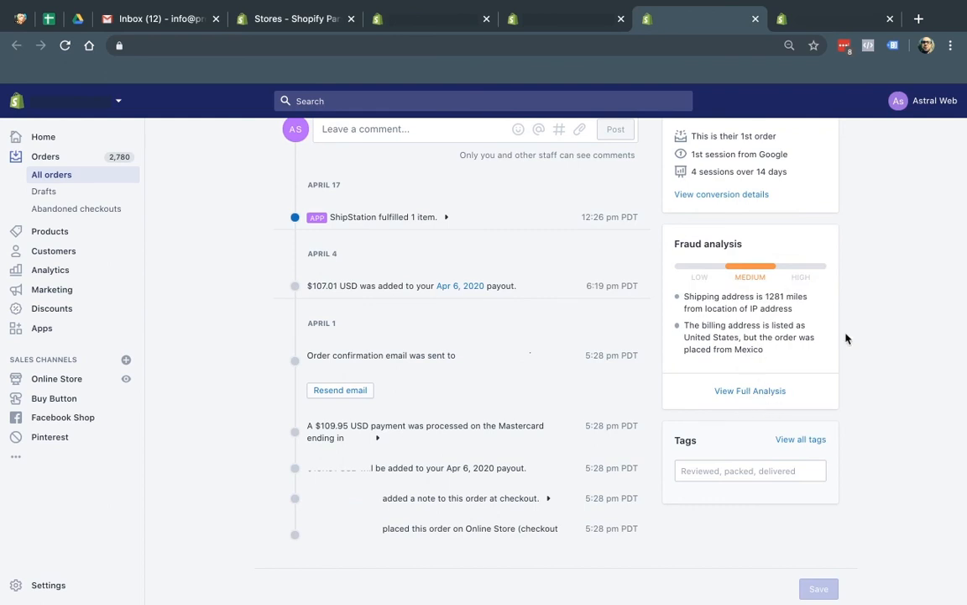